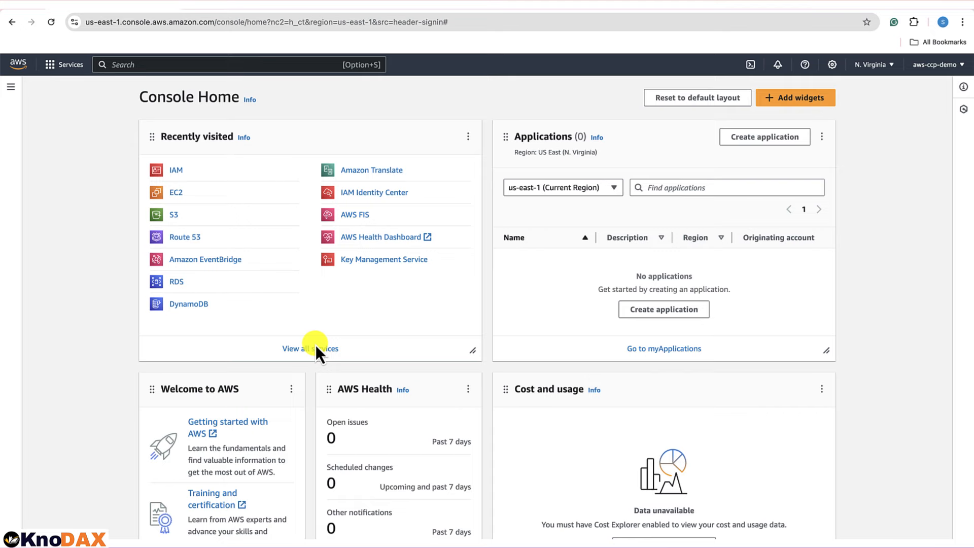
Step: Go from Console Home into IAM and show the Roles list
left_click(175, 170)
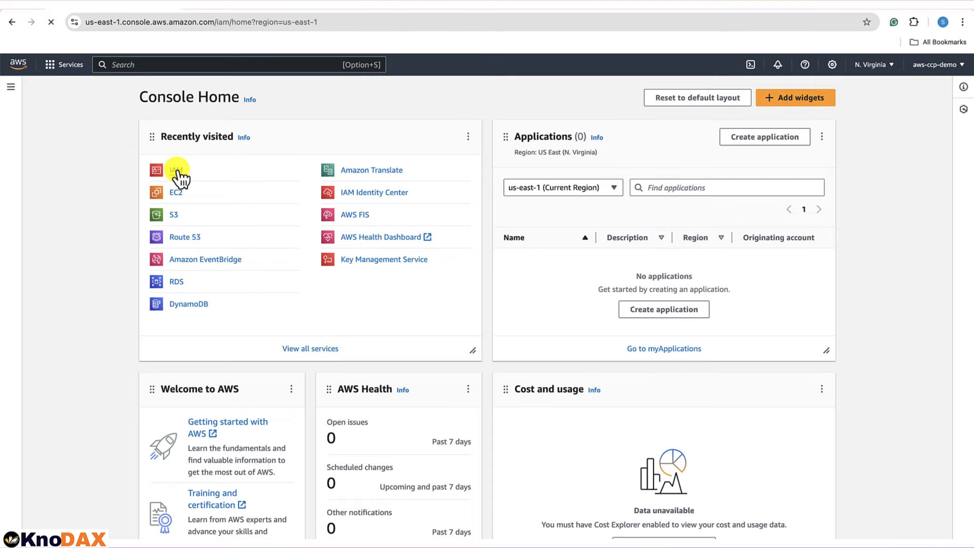
left_click(177, 170)
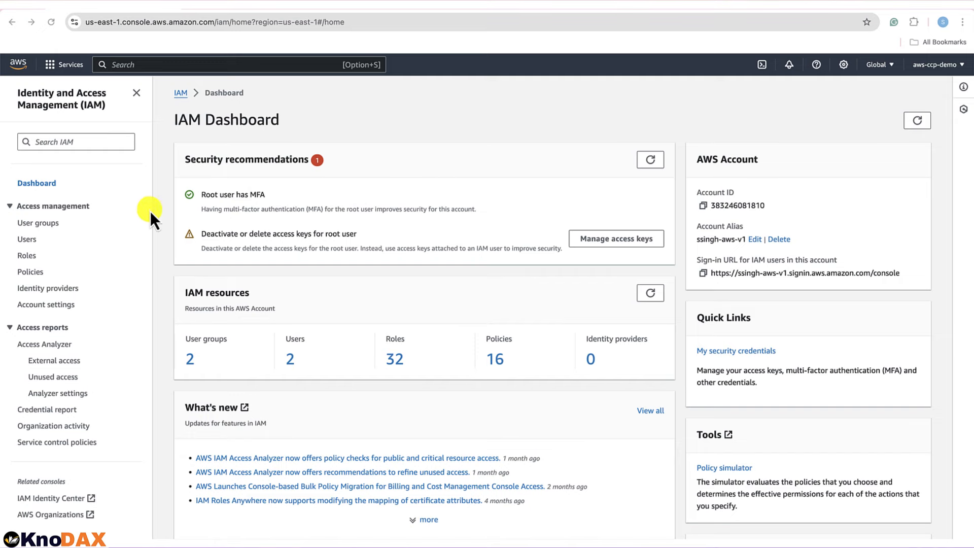
mouse_move(27, 255)
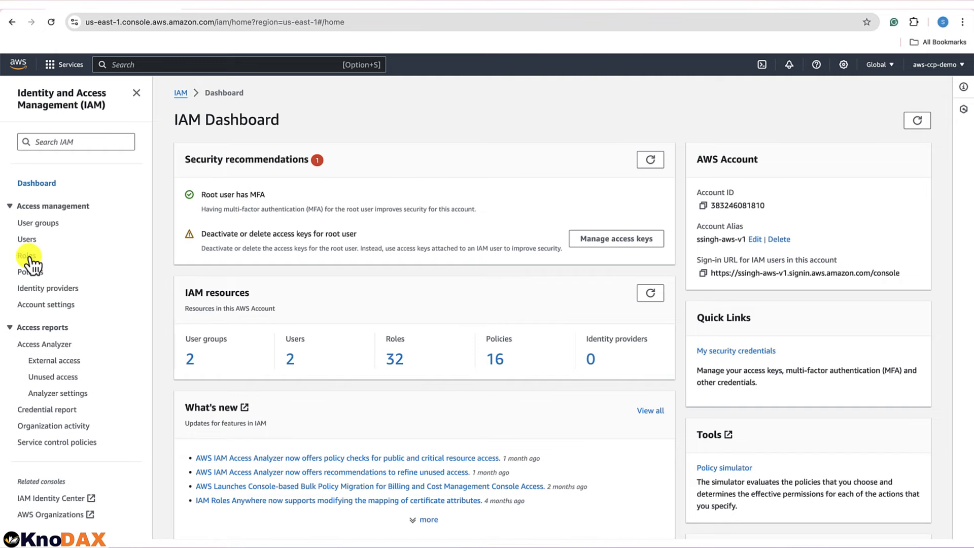
left_click(27, 255)
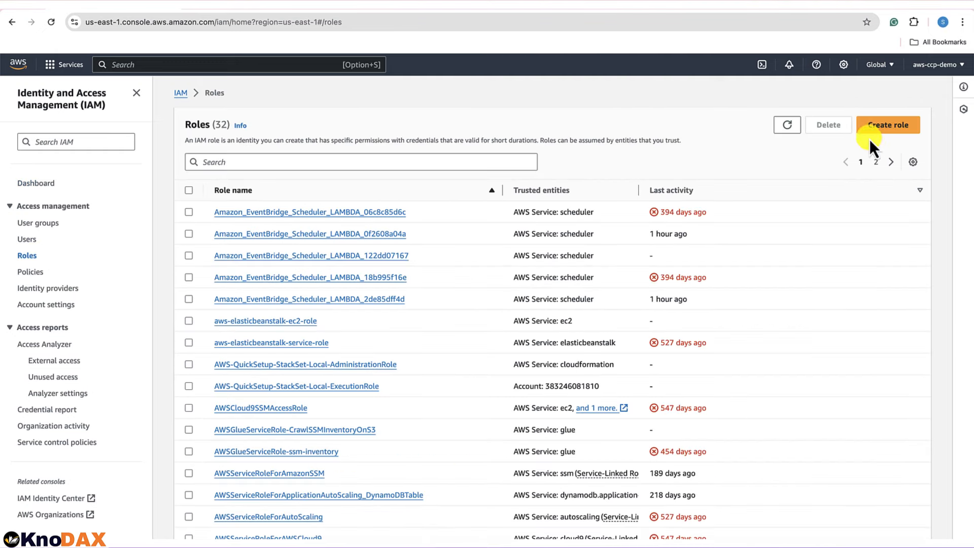
Step: Begin a role trusted by another AWS account, selecting AmazonS3ReadOnlyAccess
left_click(887, 125)
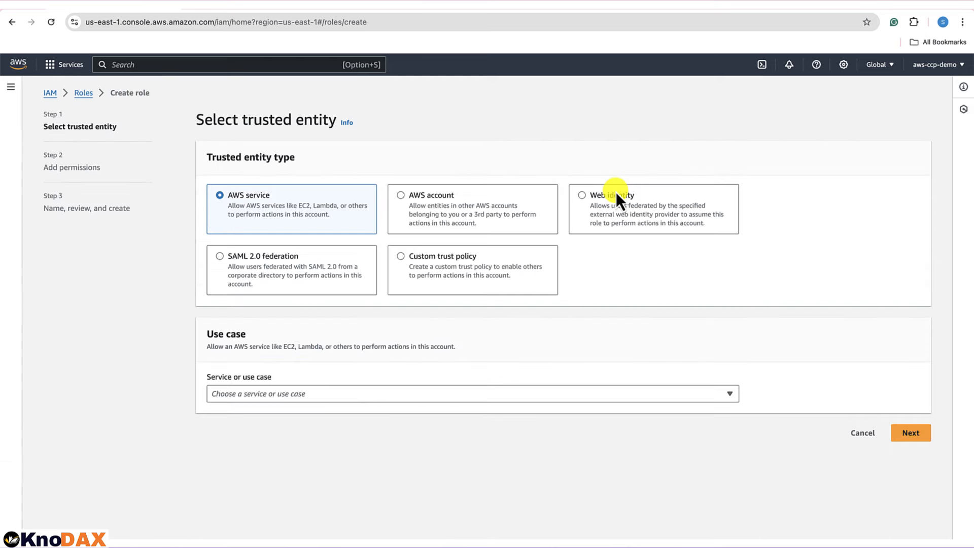
left_click(401, 195)
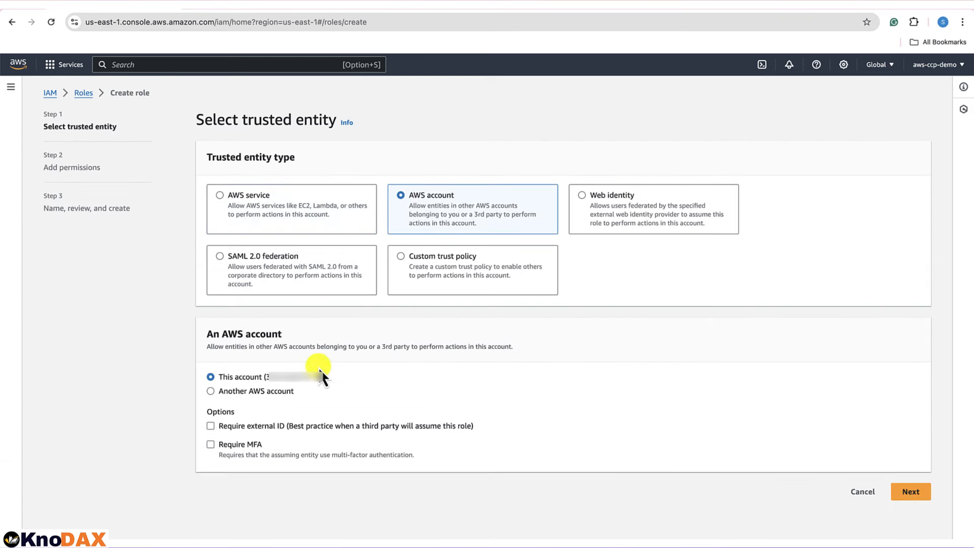
left_click(210, 391)
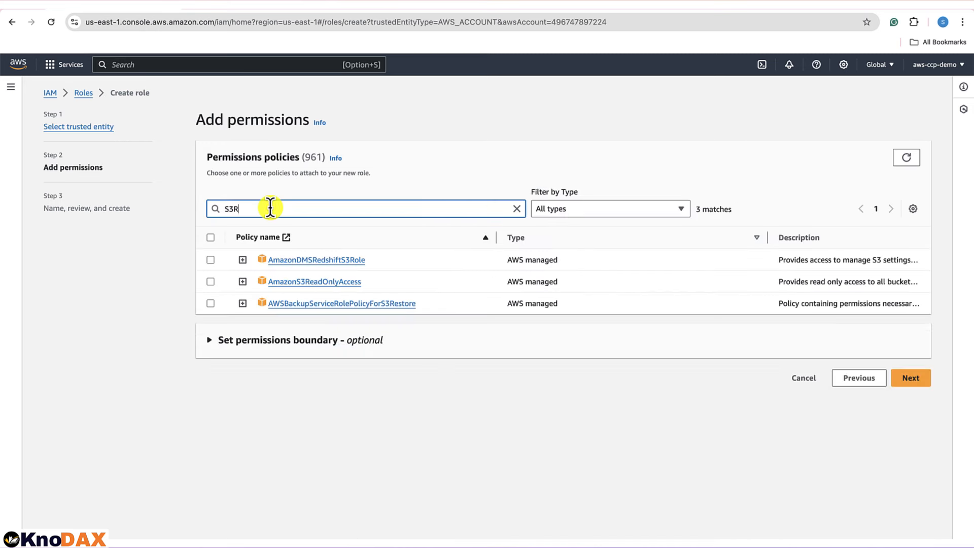
mouse_move(211, 282)
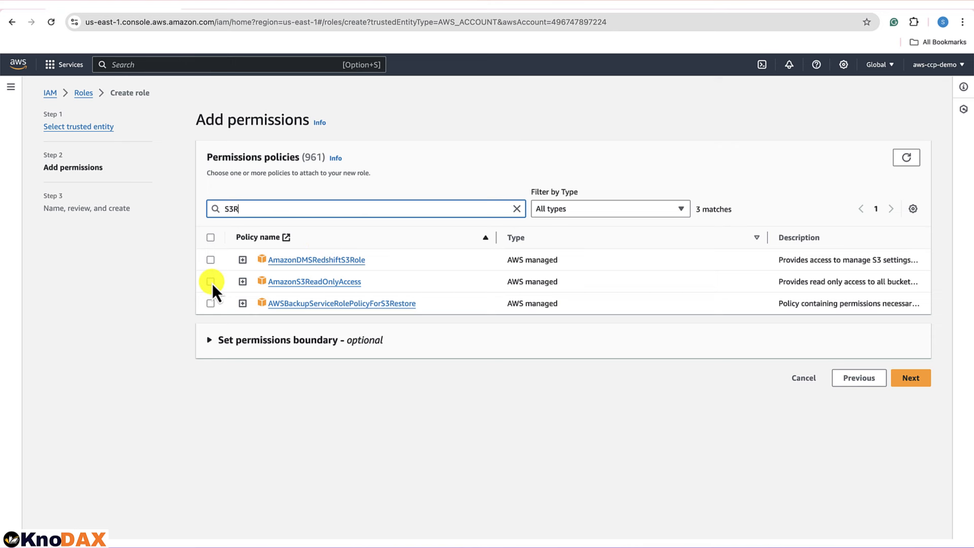
left_click(210, 281)
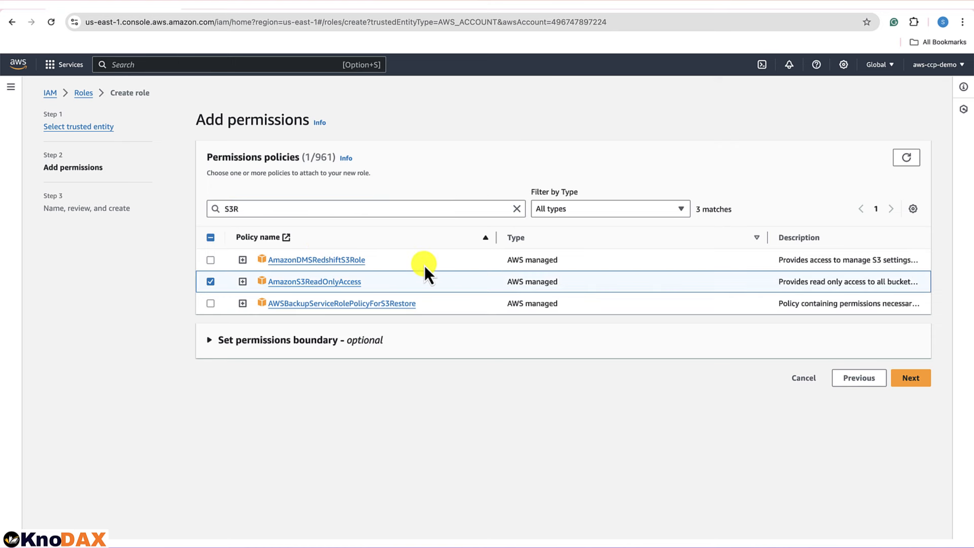
Step: Name the role DevS3Role, tag it Used By = Dev Team, and create it
left_click(910, 377)
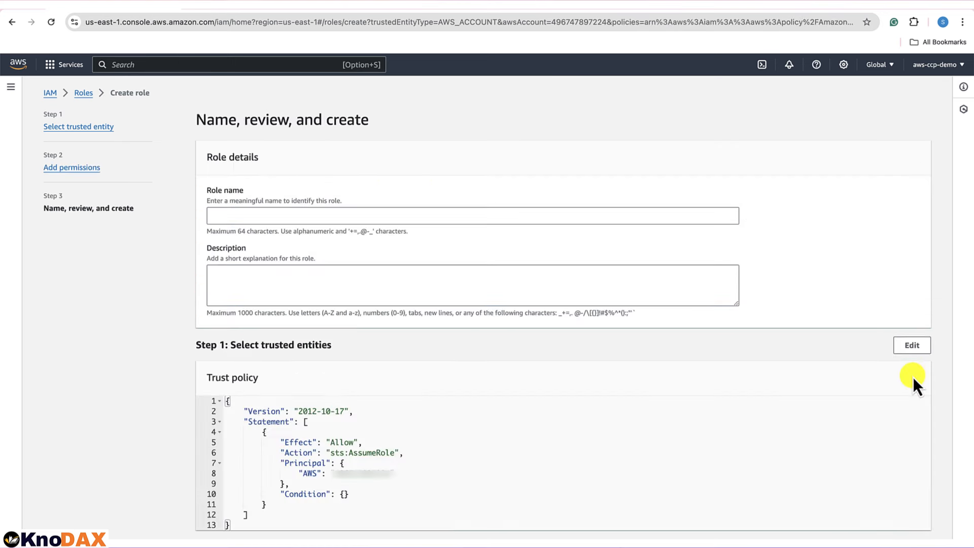
type("Dev")
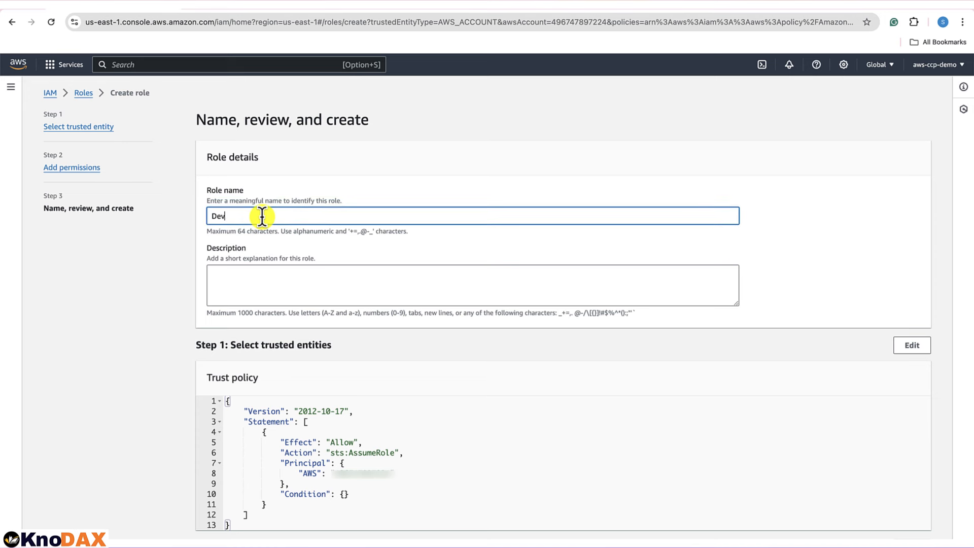
type("S3Role")
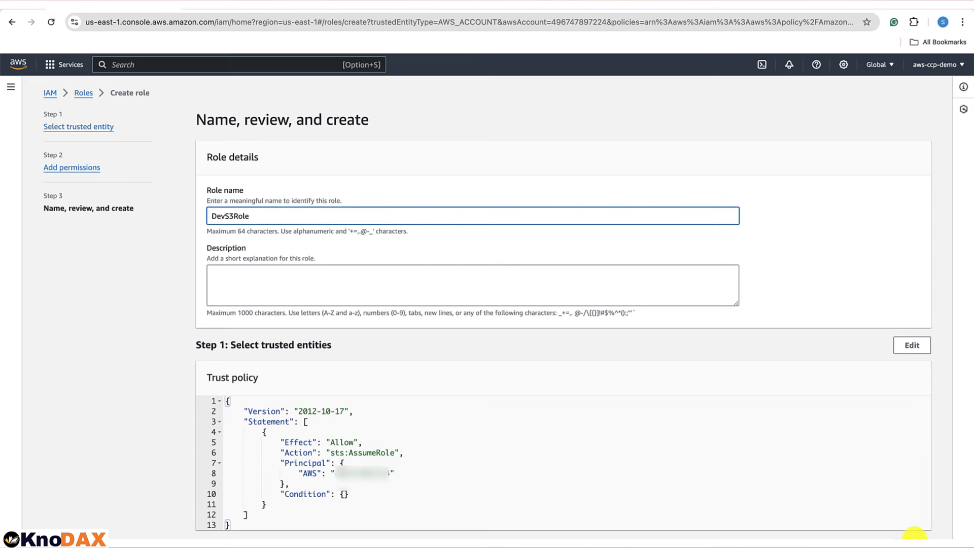
scroll("down", 3)
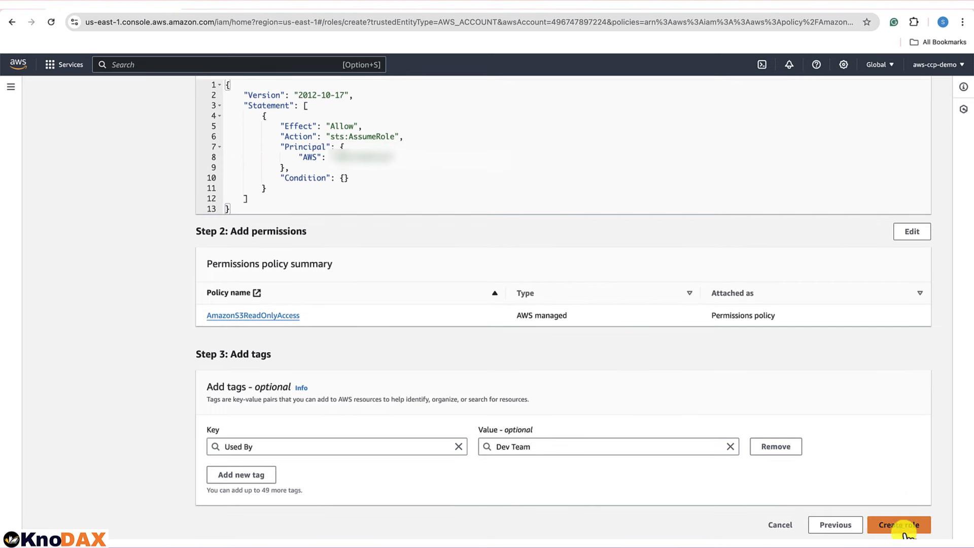
left_click(898, 524)
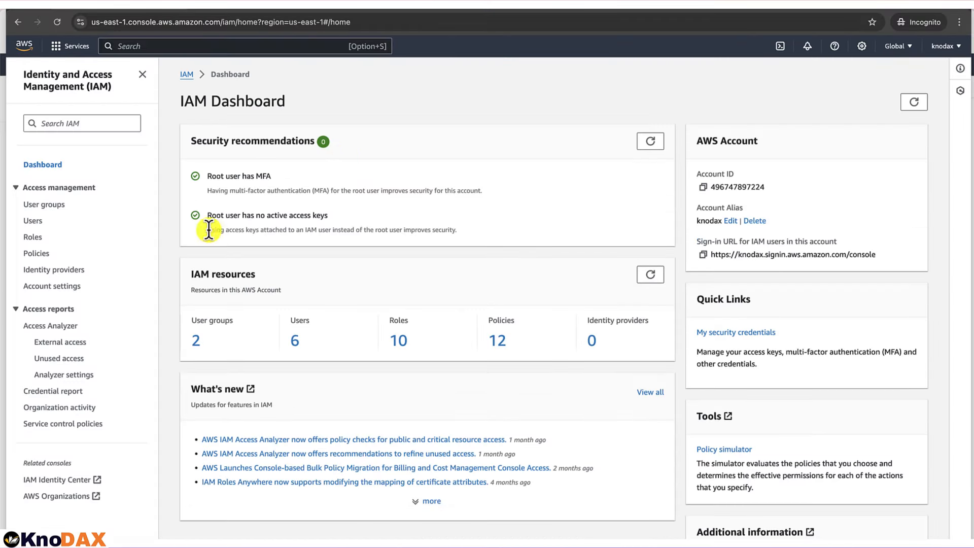
Step: From User groups, go to Users and start creating a new user
left_click(45, 204)
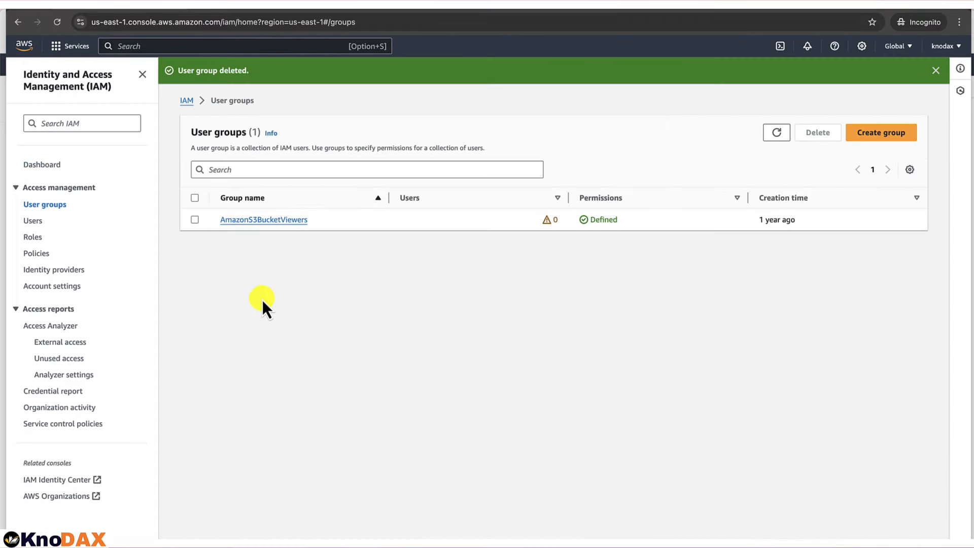
left_click(33, 220)
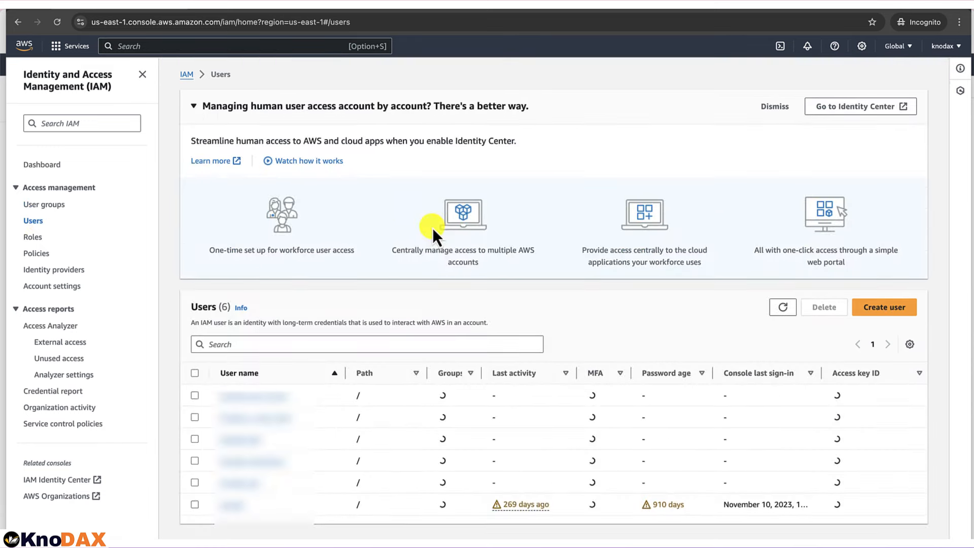
left_click(883, 307)
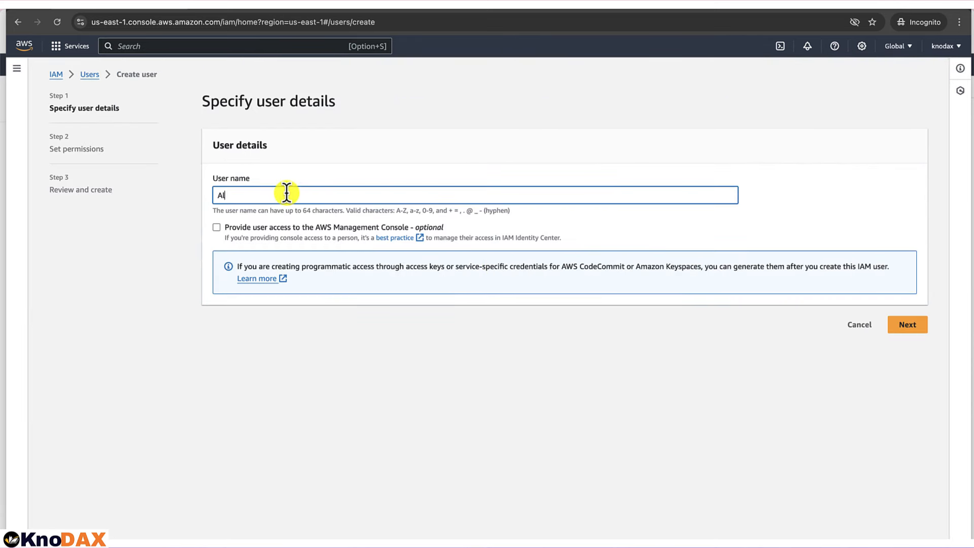
Step: Name the user Alice with console access, custom password, no forced reset
type("ice")
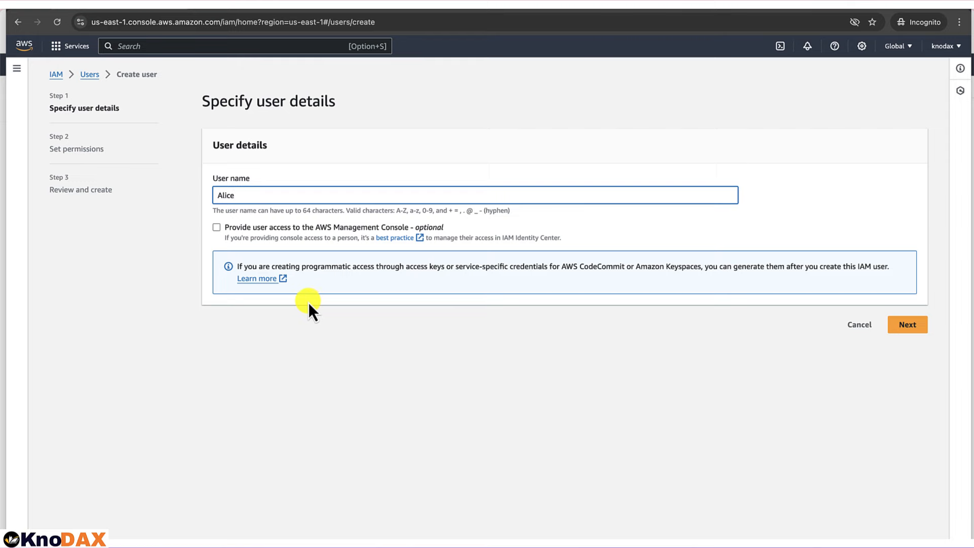
left_click(217, 227)
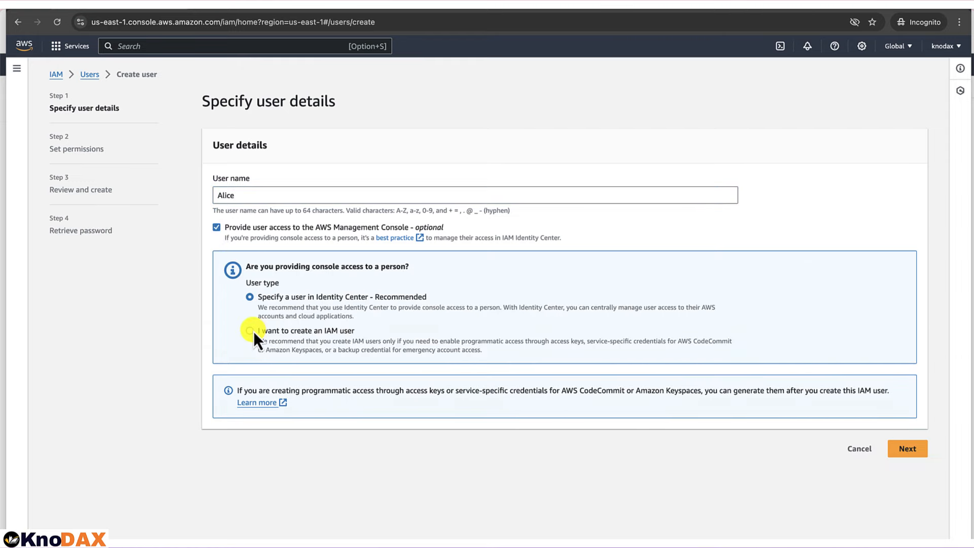
left_click(249, 330)
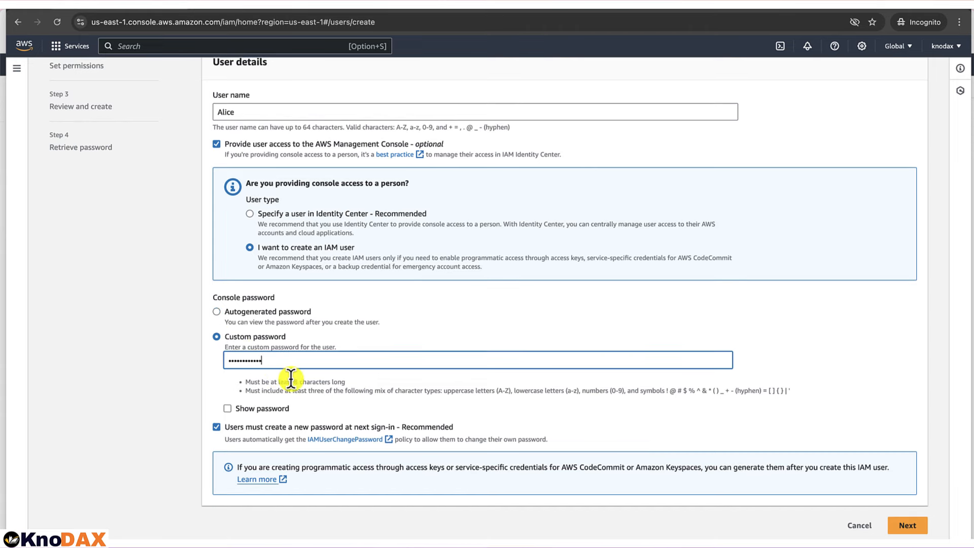
mouse_move(247, 429)
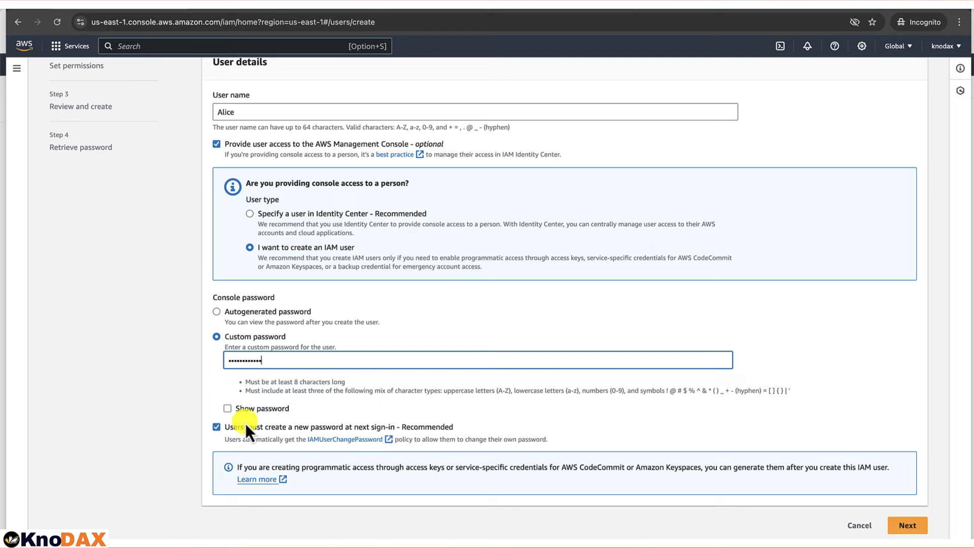
left_click(216, 427)
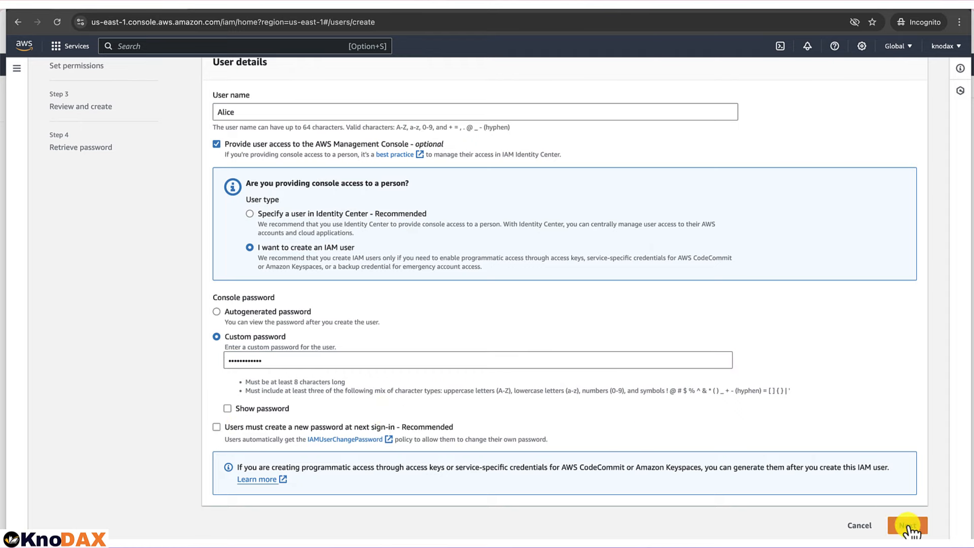
left_click(907, 525)
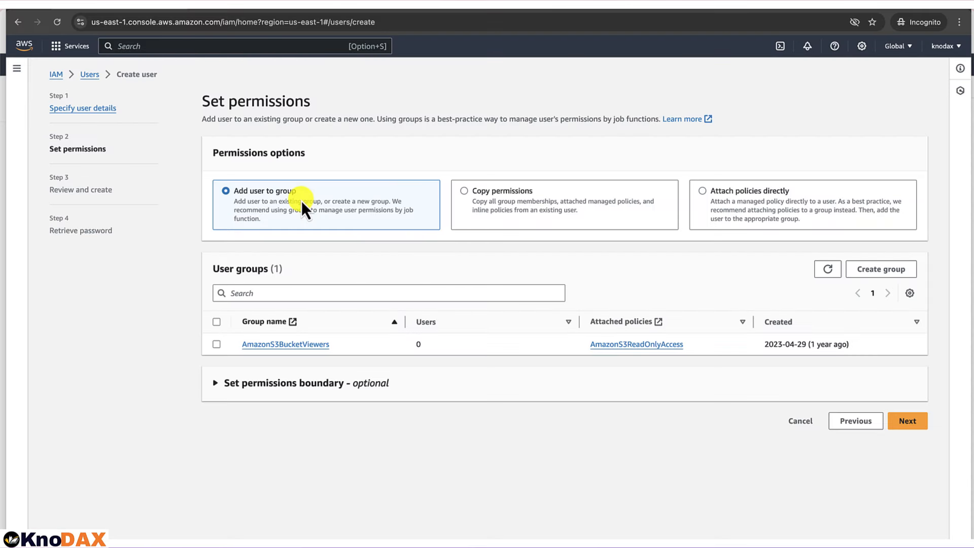
mouse_move(881, 269)
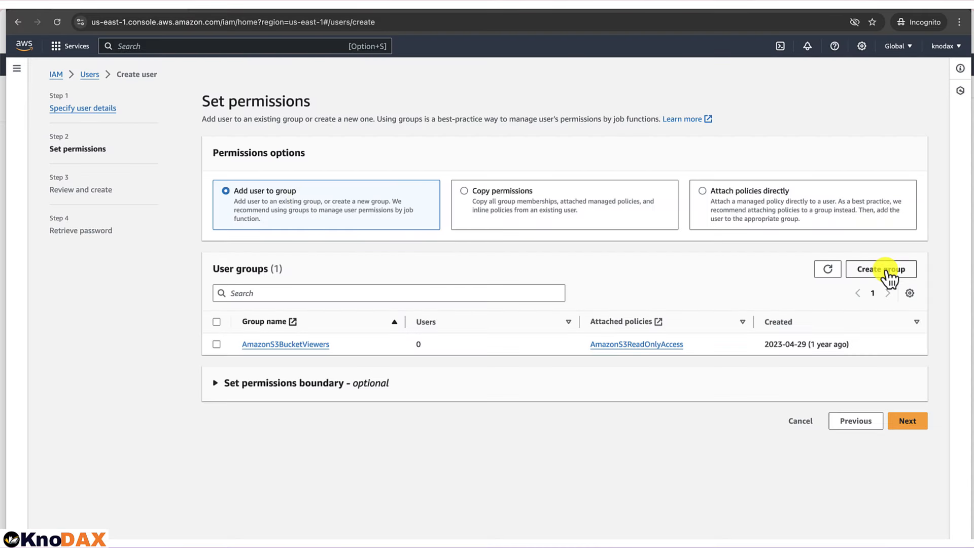
Step: Create an AssumeSTSRole user group, then continue to Review and create
left_click(880, 269)
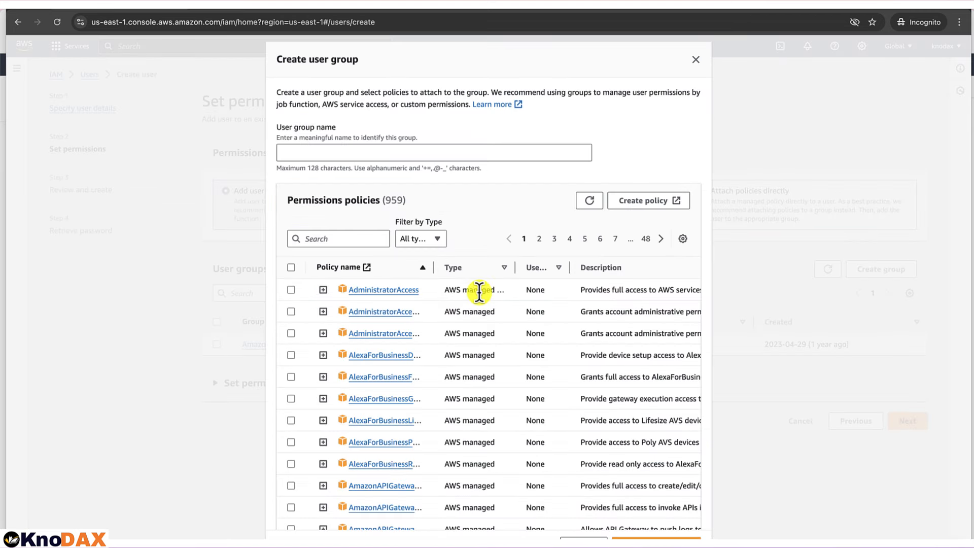
left_click(433, 152)
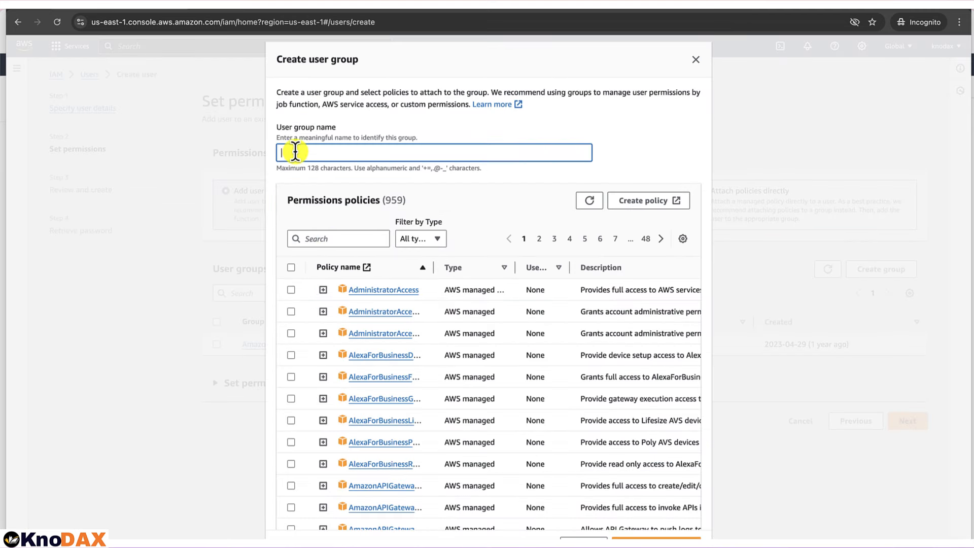
type("AssumeSTSRole")
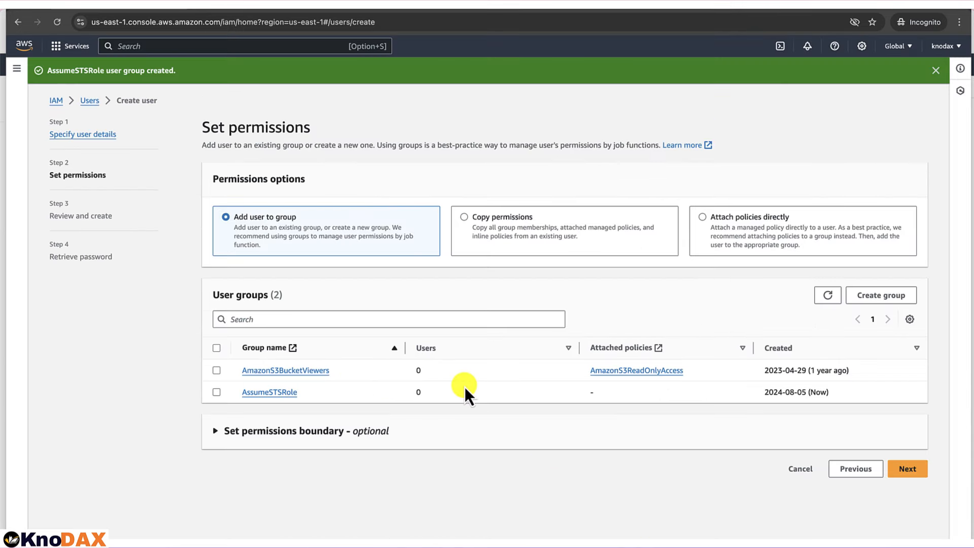
mouse_move(845, 451)
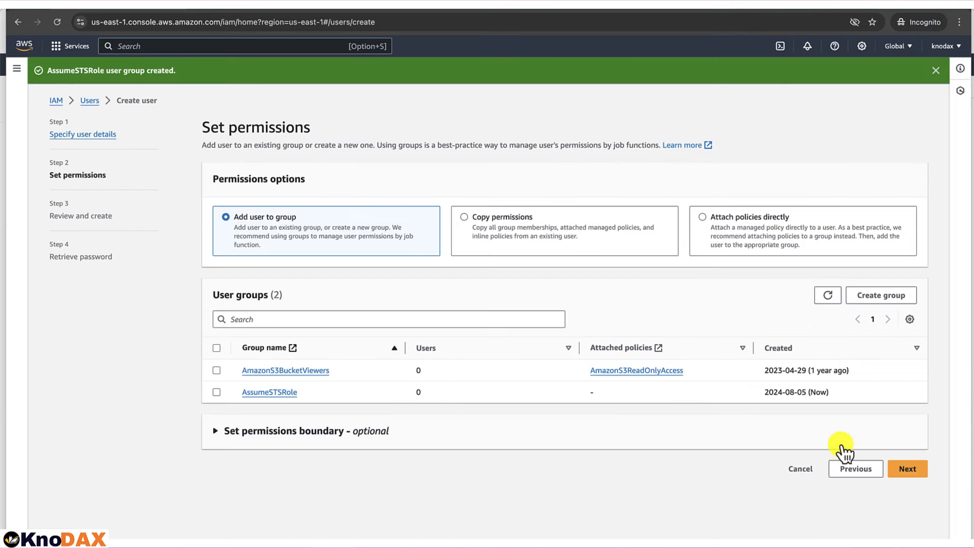
left_click(906, 469)
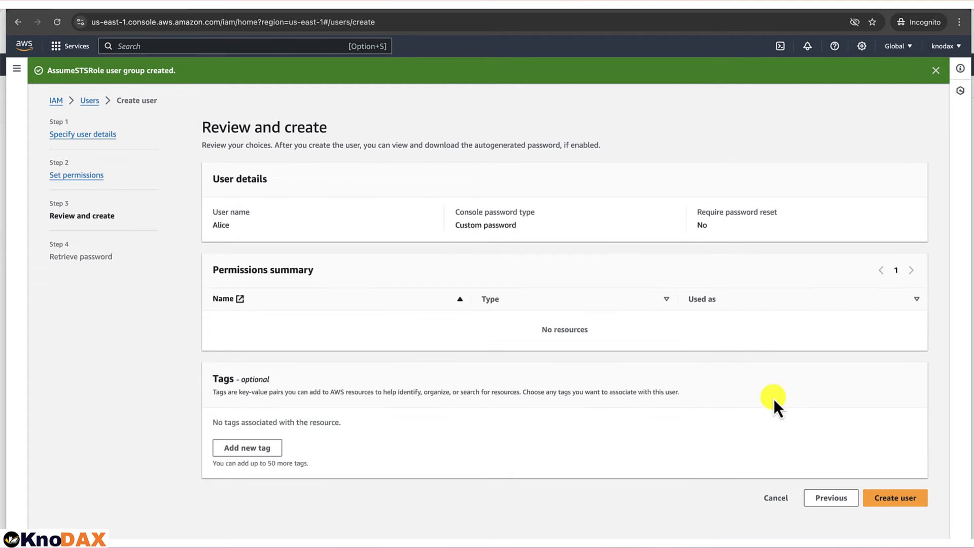
Step: Create user Alice, download her credentials .csv, and return to users list
left_click(894, 498)
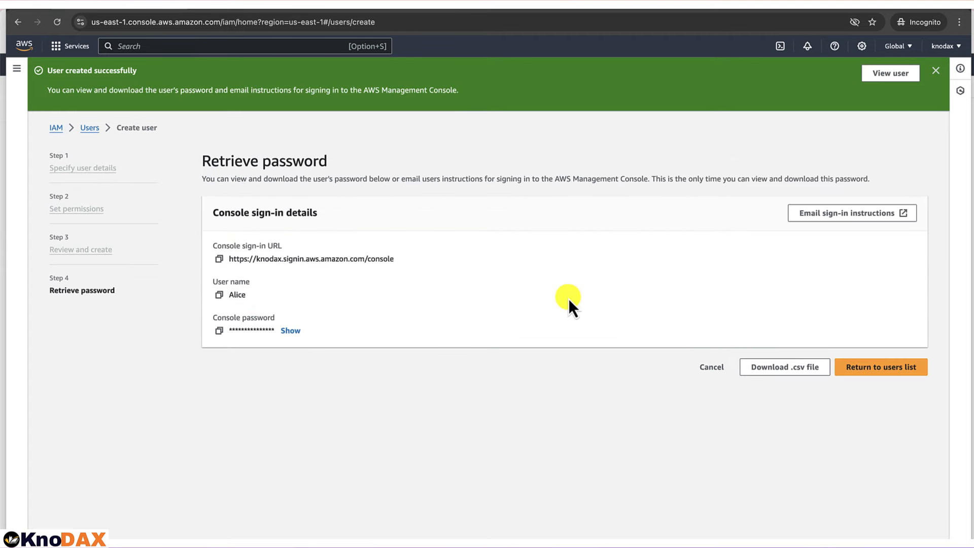
mouse_move(777, 369)
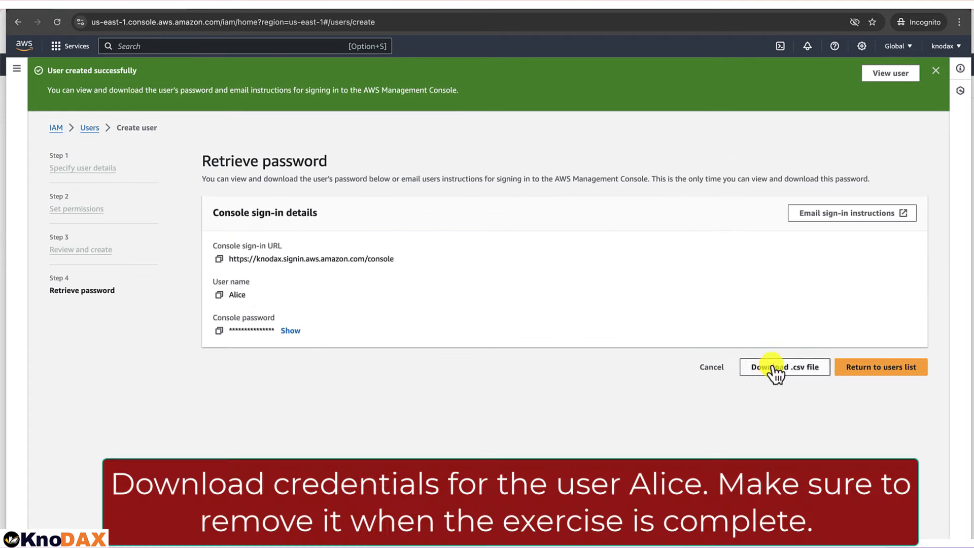
left_click(784, 366)
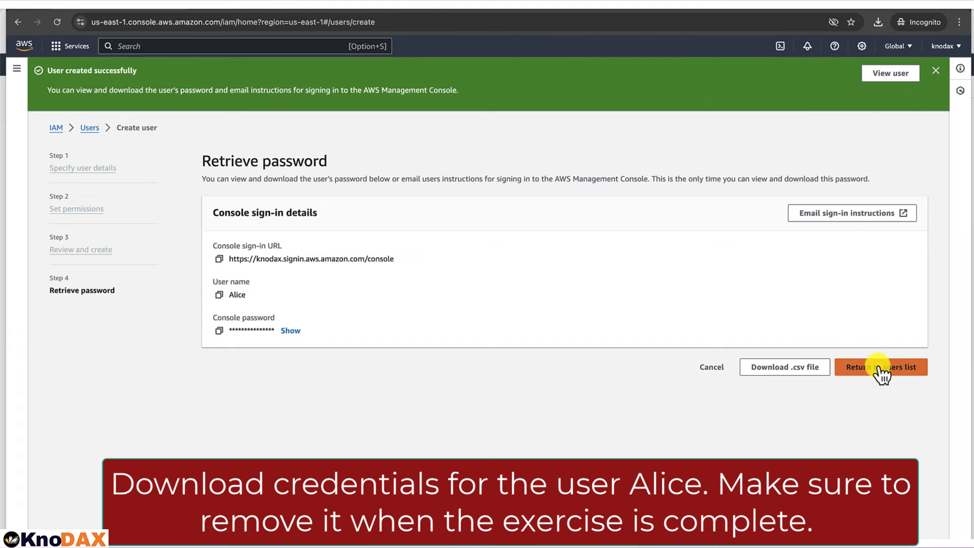
left_click(880, 367)
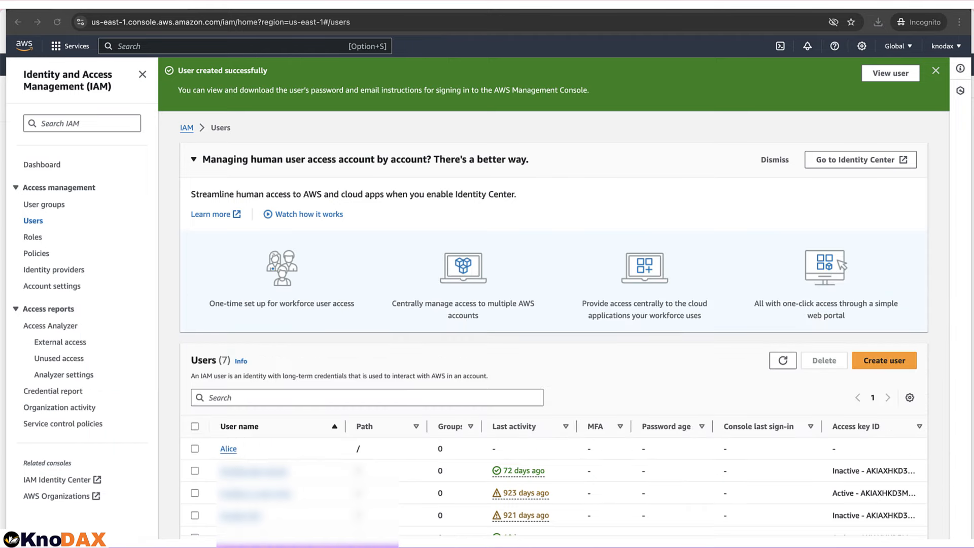
mouse_move(115, 255)
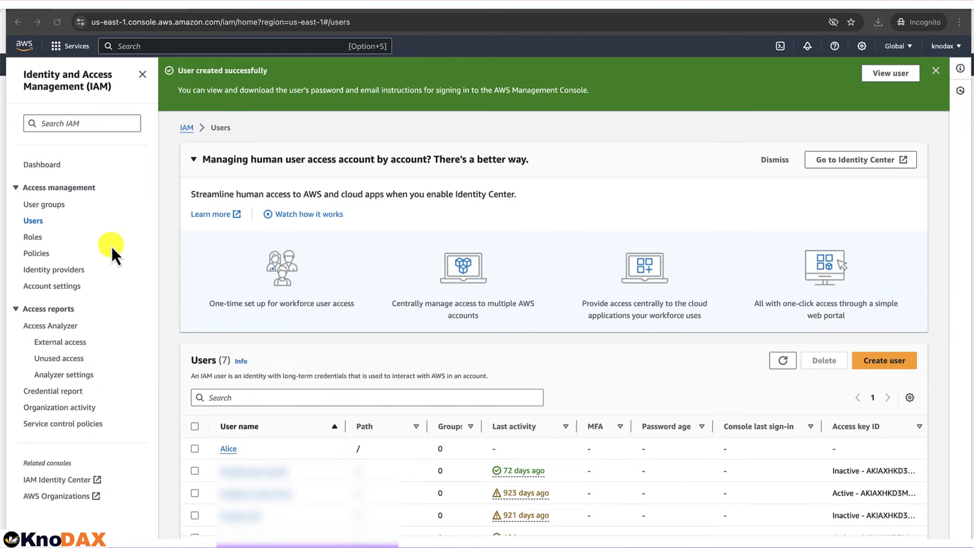
Step: Begin a policy for the STS service allowing the AssumeRole write action
left_click(35, 253)
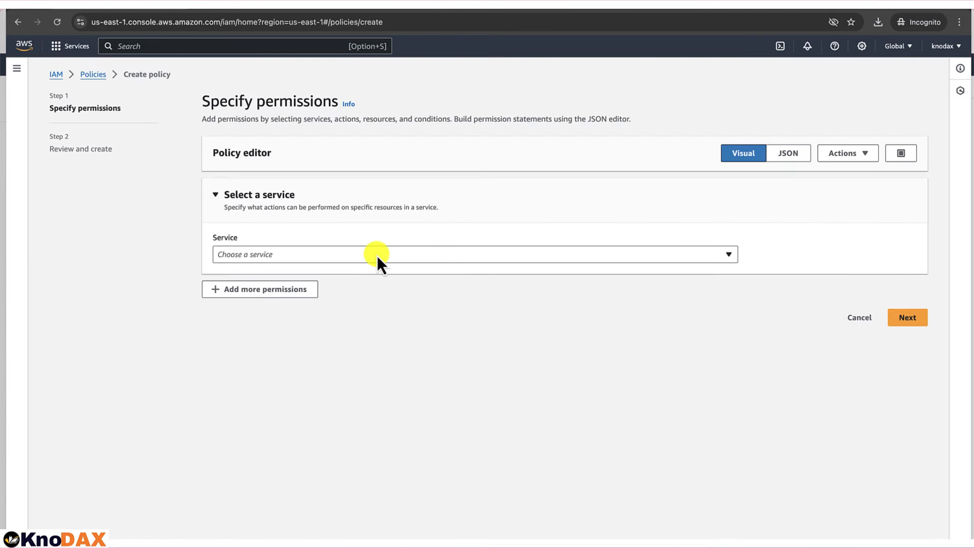
type("STS")
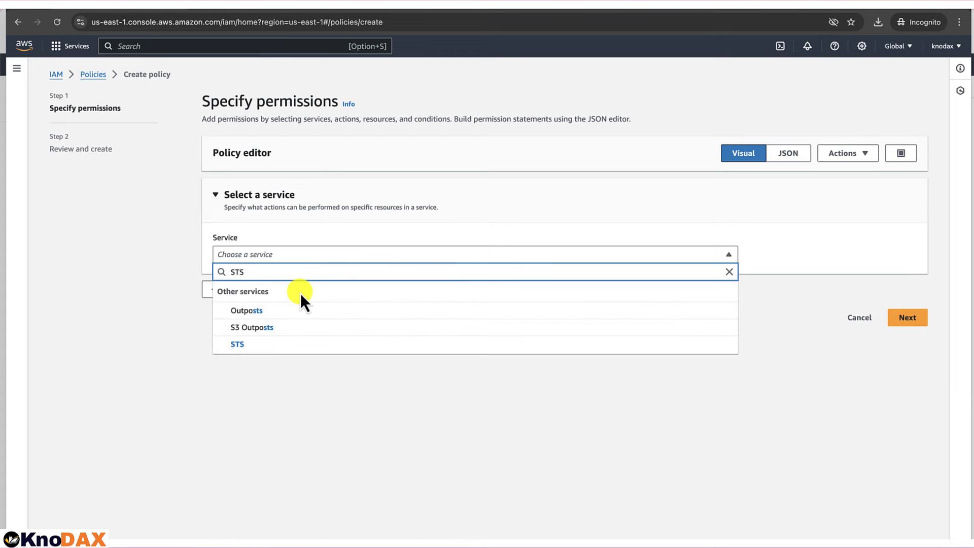
left_click(237, 344)
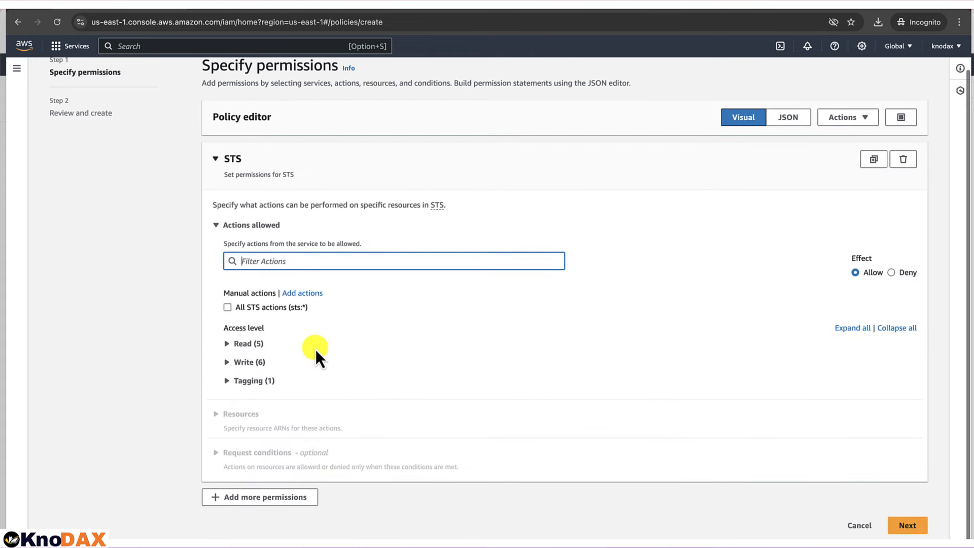
mouse_move(853, 329)
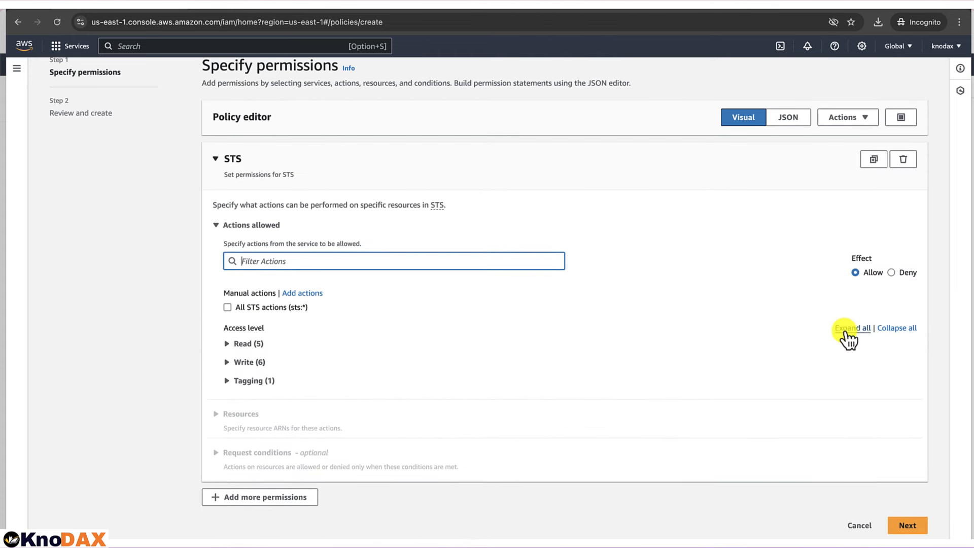
left_click(850, 327)
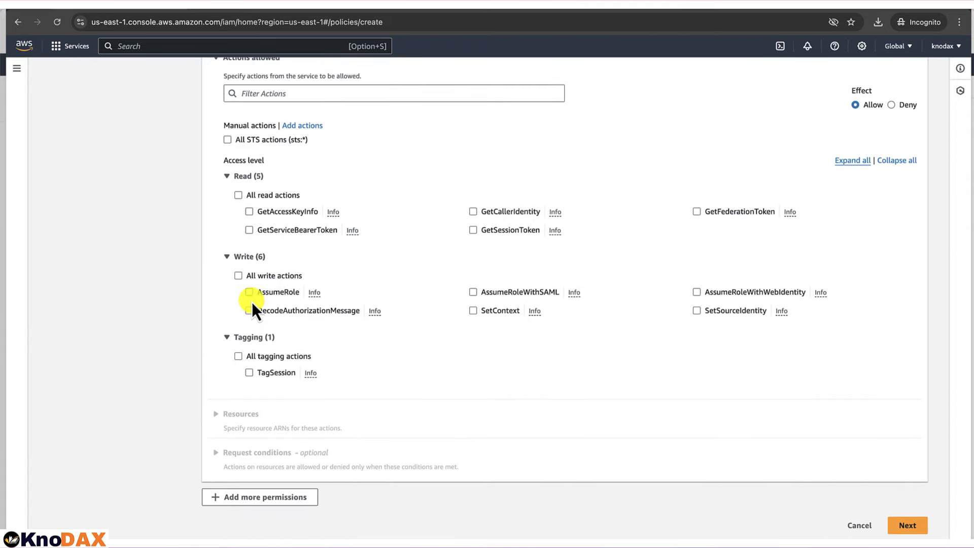
left_click(248, 292)
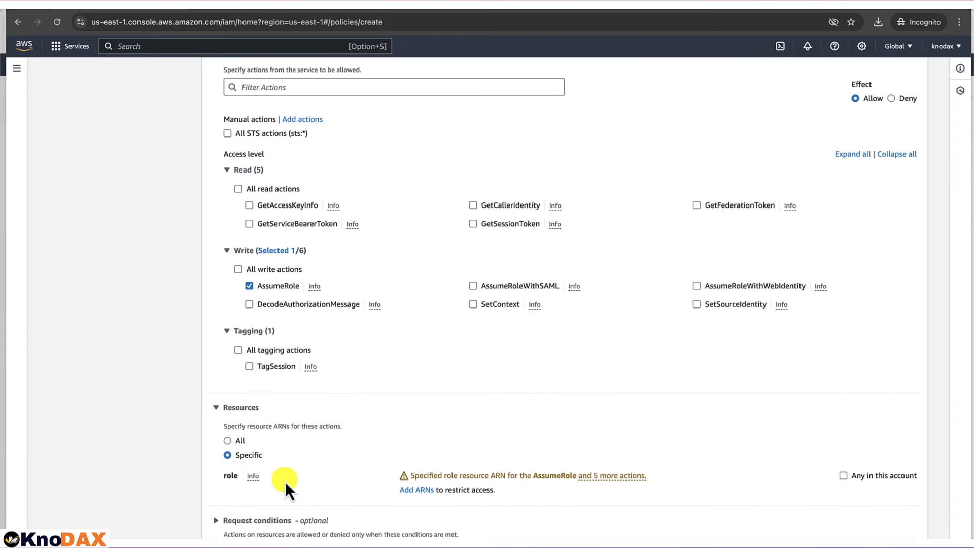
Step: Add the DevS3Role ARN from the other account as the policy resource
left_click(415, 490)
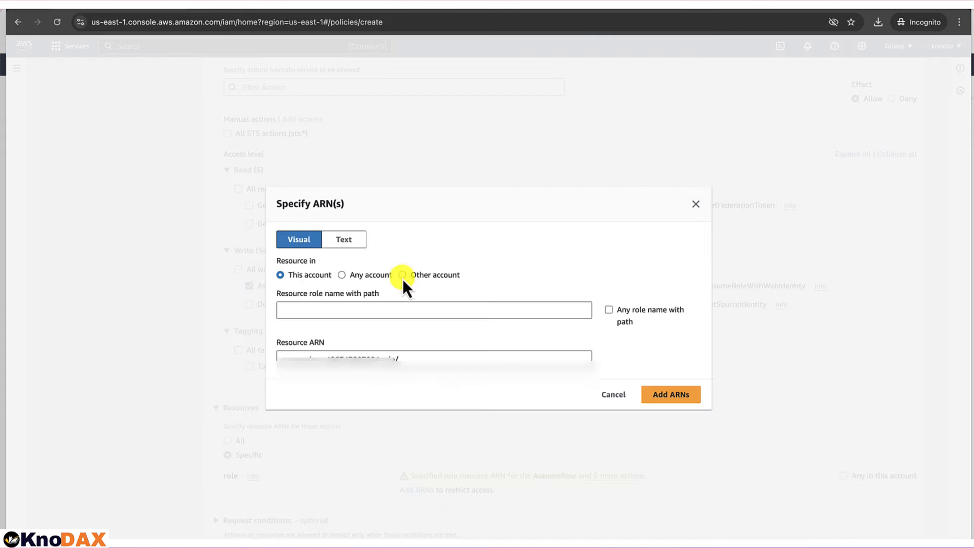
left_click(402, 265)
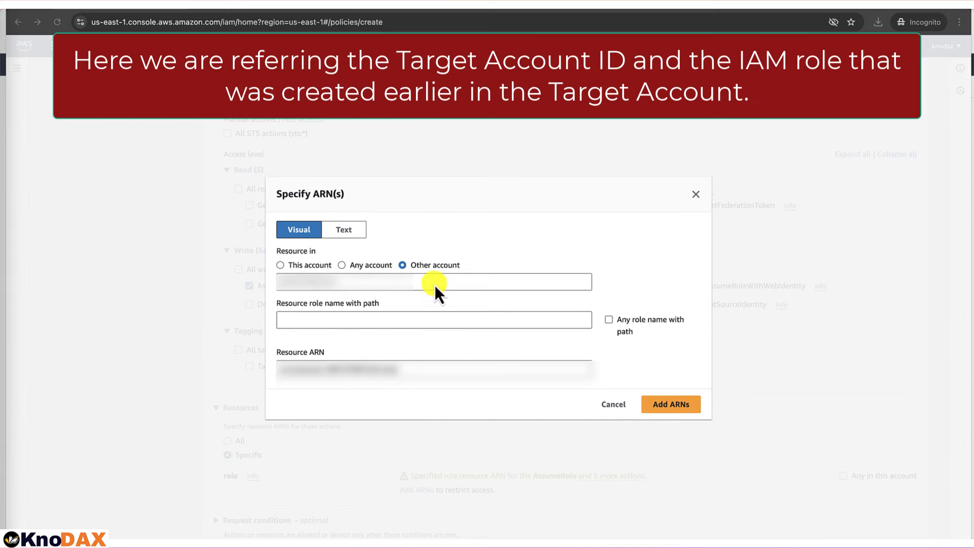
left_click(434, 282)
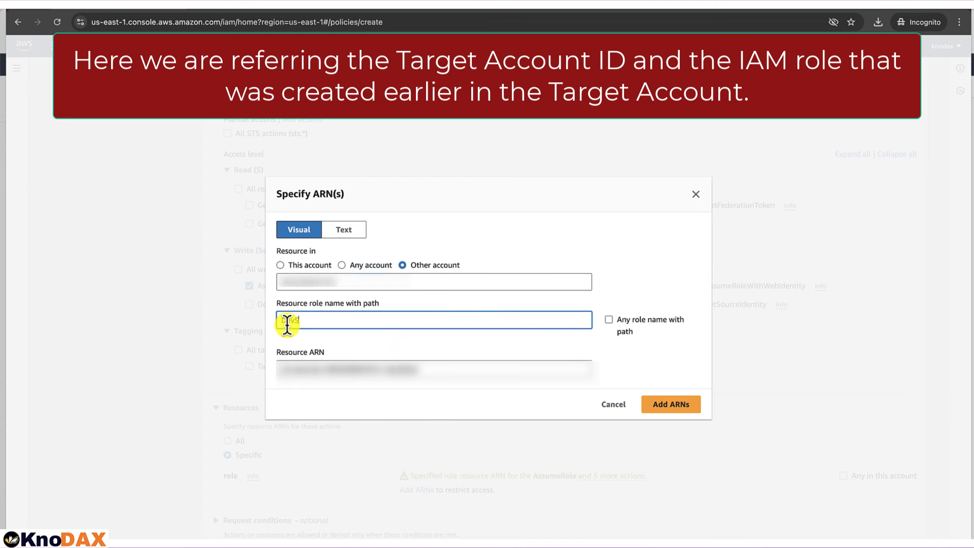
type("DevS3Role")
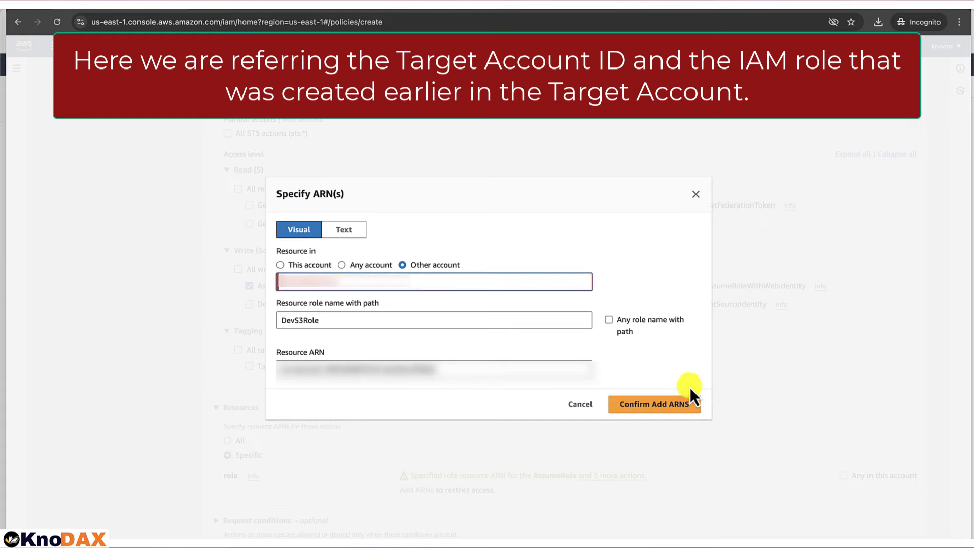
left_click(653, 404)
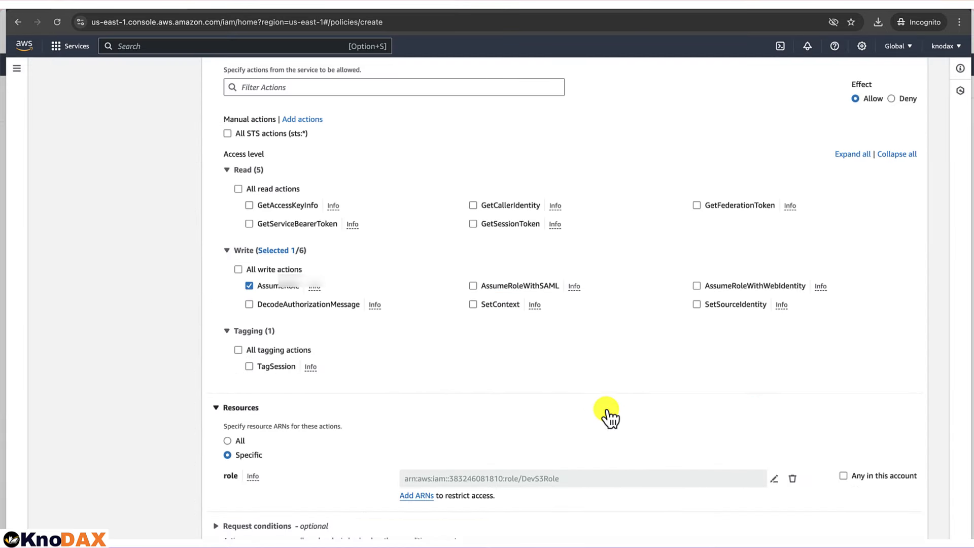
Step: Move to the policy review step and enter a name ending '_Assume'
scroll("down", 3)
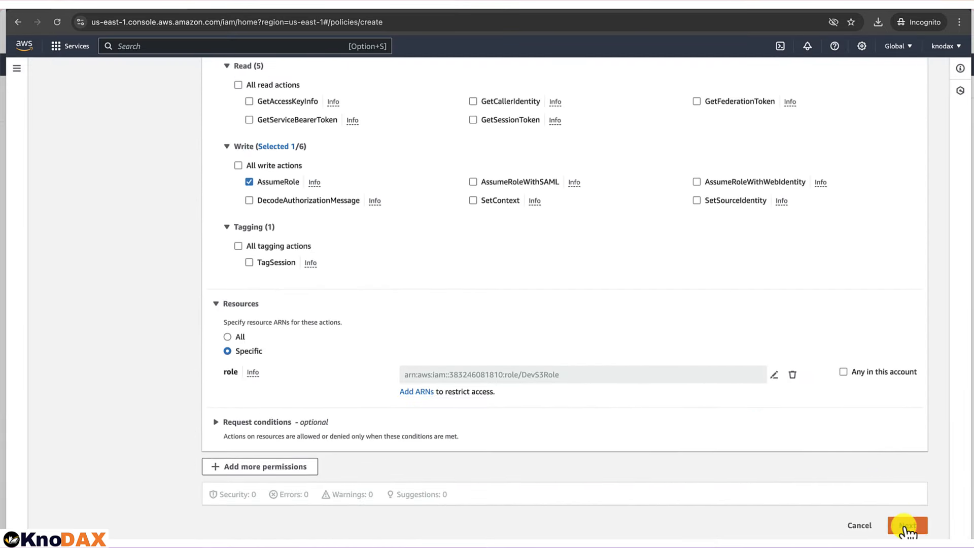
left_click(908, 525)
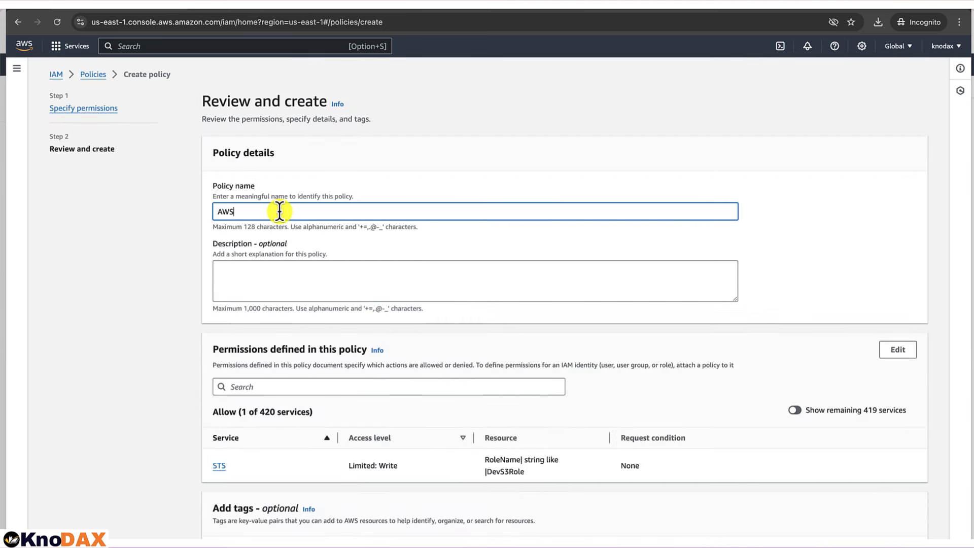
type("_Assume")
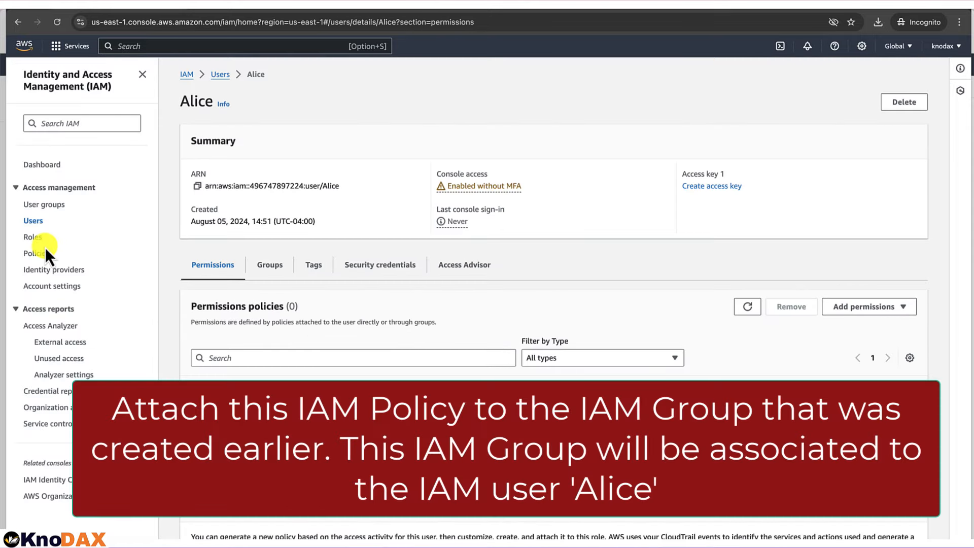
Step: Find AWS_AssumeSTSPolicy from the AssumeSTSRole group's permissions page and attach it
left_click(44, 204)
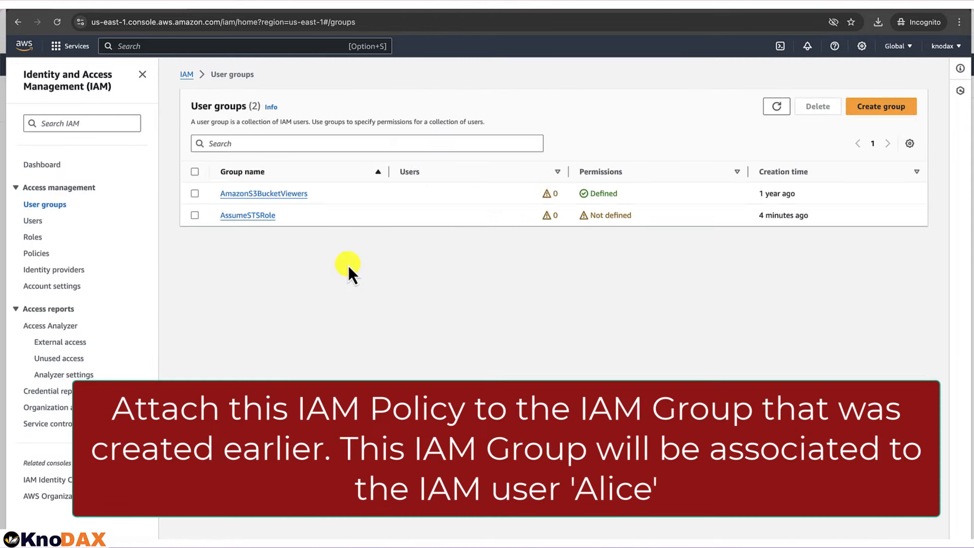
left_click(247, 216)
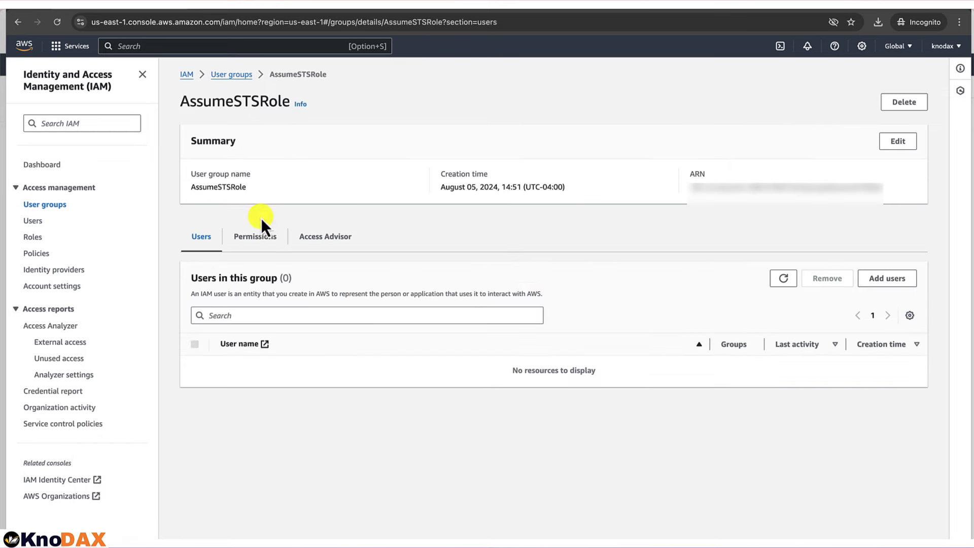
mouse_move(830, 310)
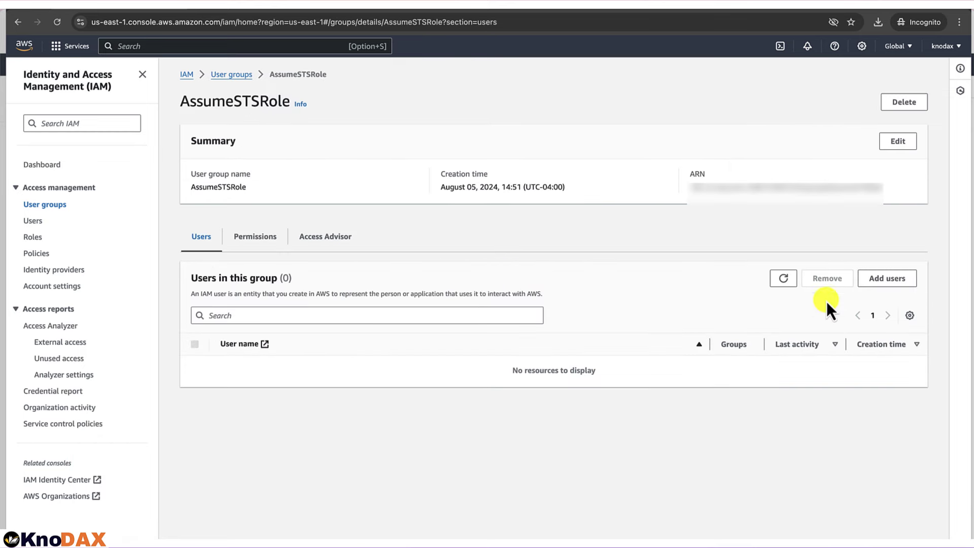
mouse_move(255, 236)
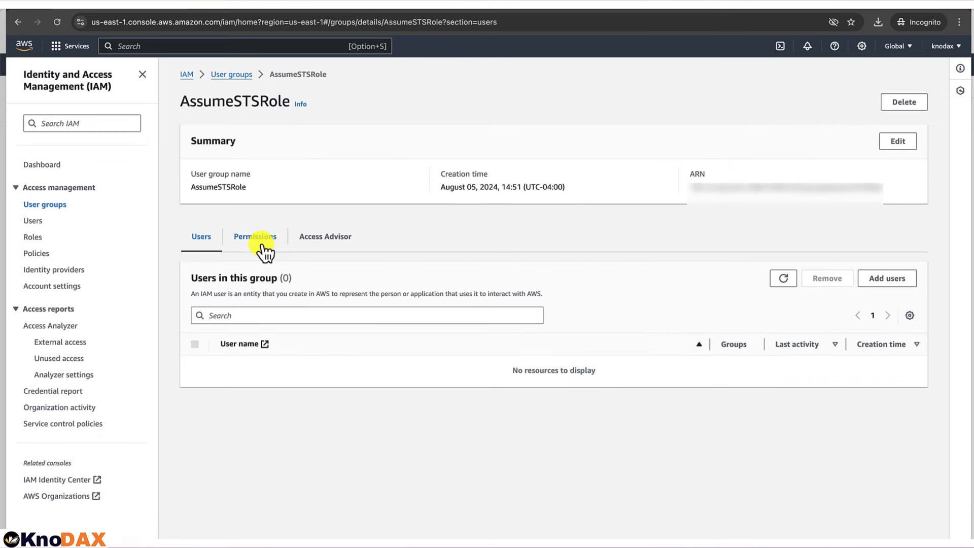
left_click(255, 235)
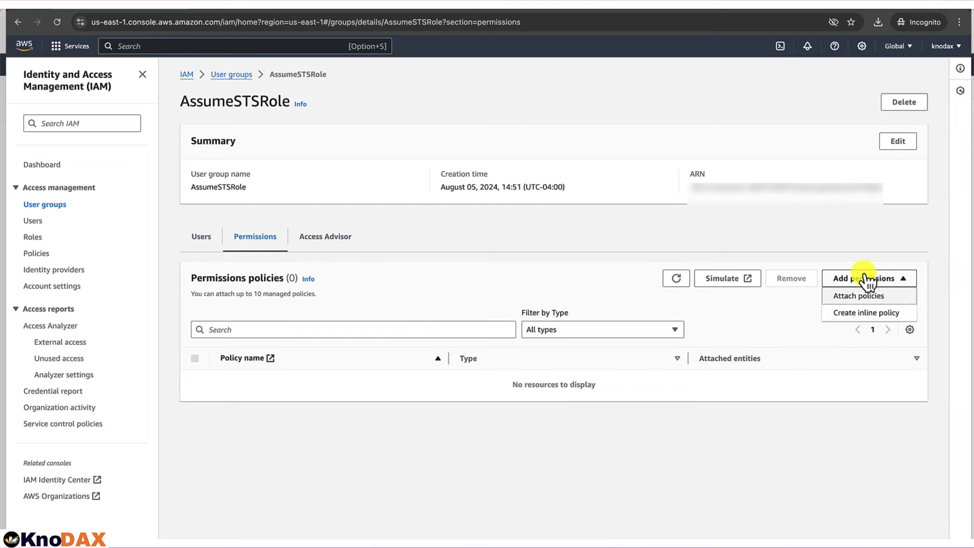
left_click(857, 295)
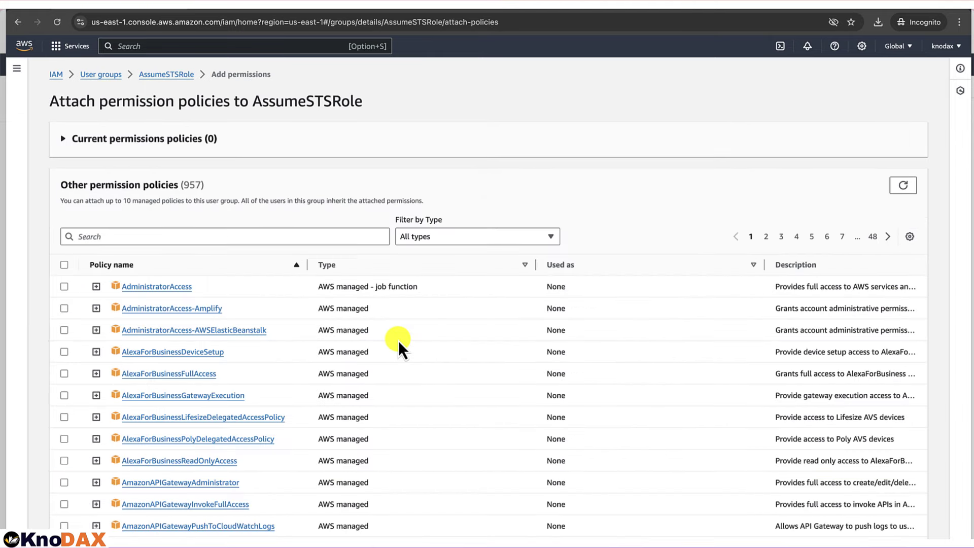
type("AWS_A")
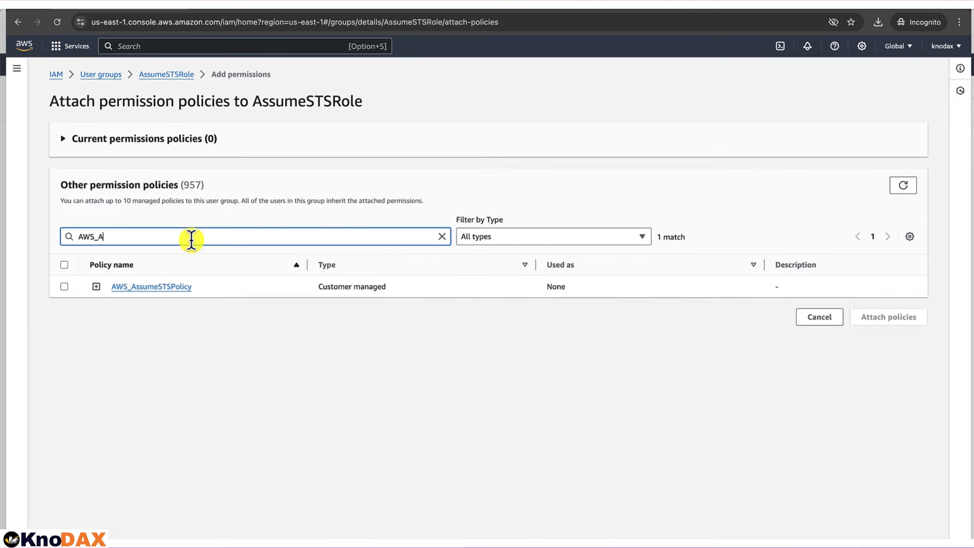
left_click(63, 286)
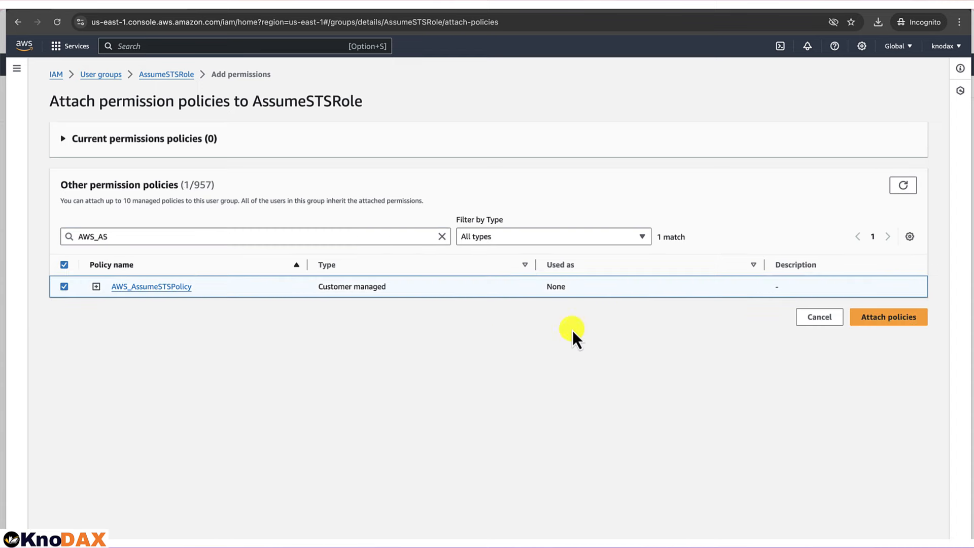
left_click(888, 316)
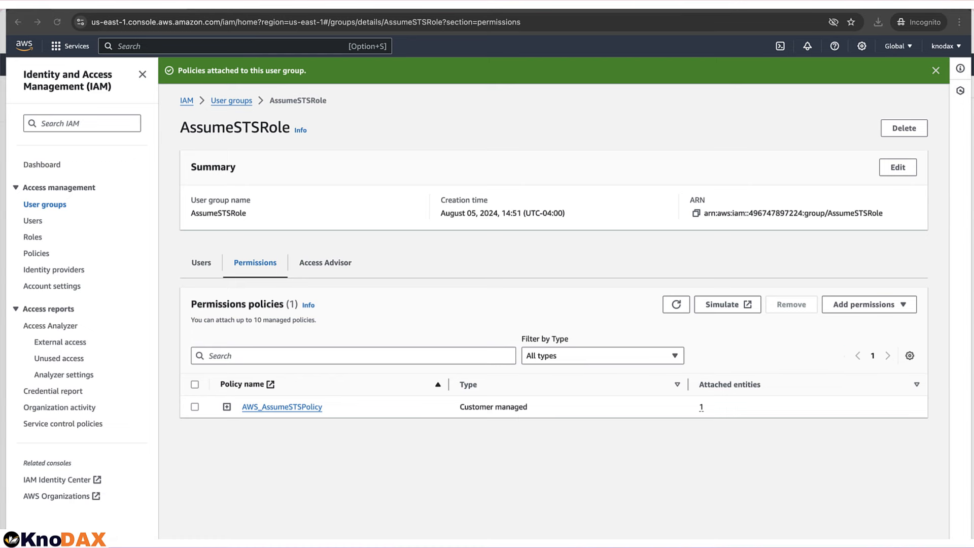
mouse_move(279, 208)
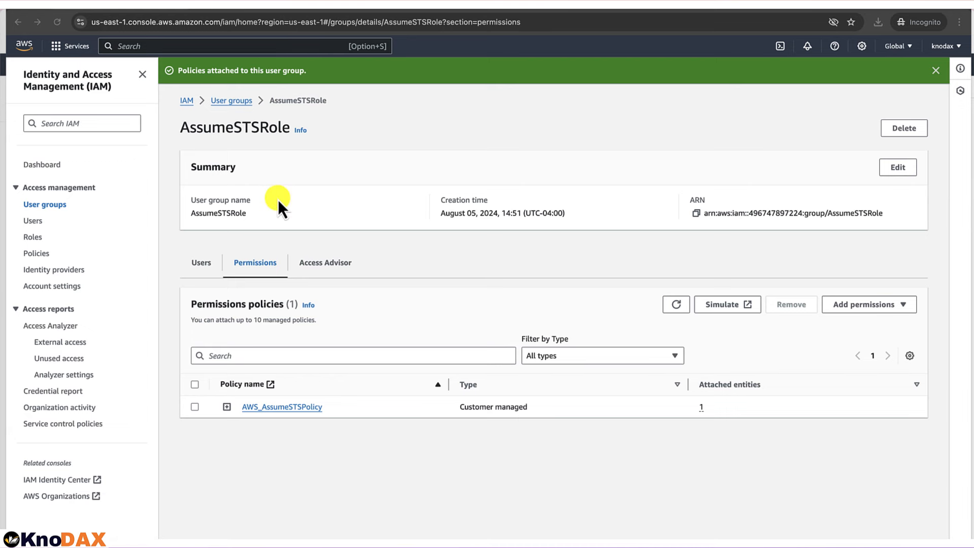
mouse_move(33, 220)
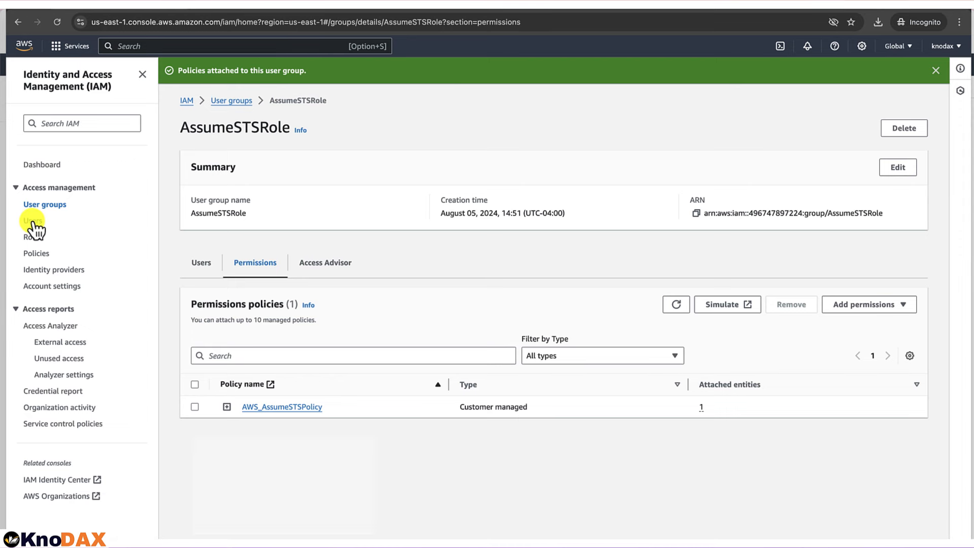
Step: Add IAM user Alice to the AssumeSTSRole group from her Groups tab
left_click(33, 220)
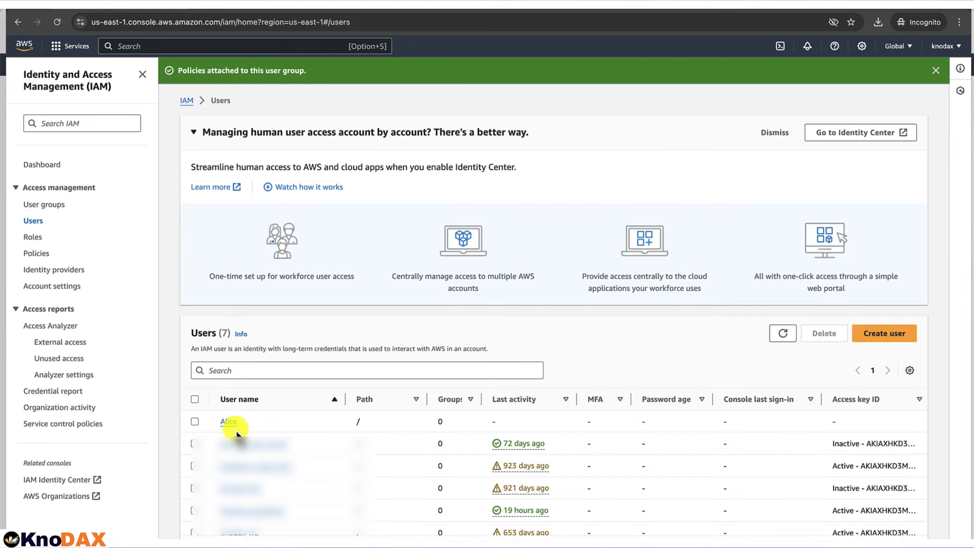
left_click(228, 422)
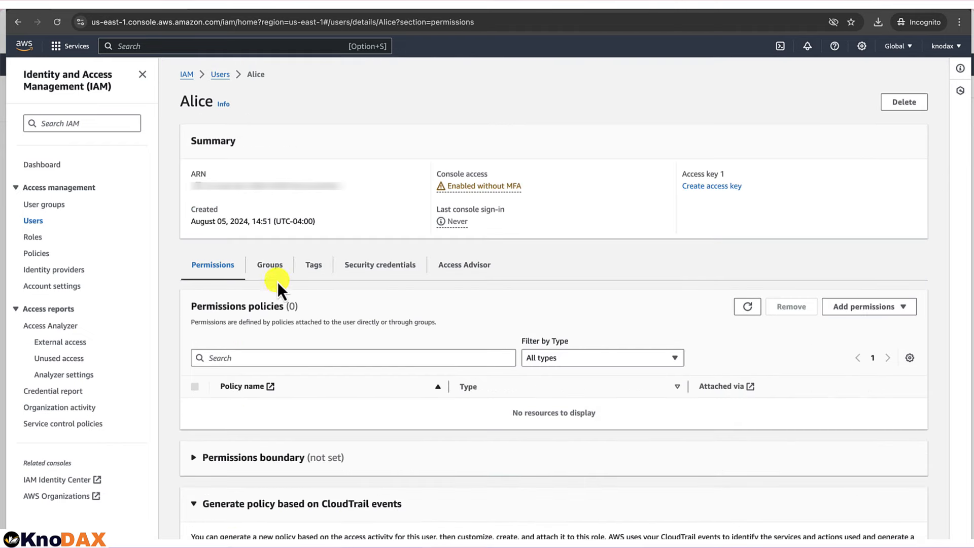
left_click(268, 263)
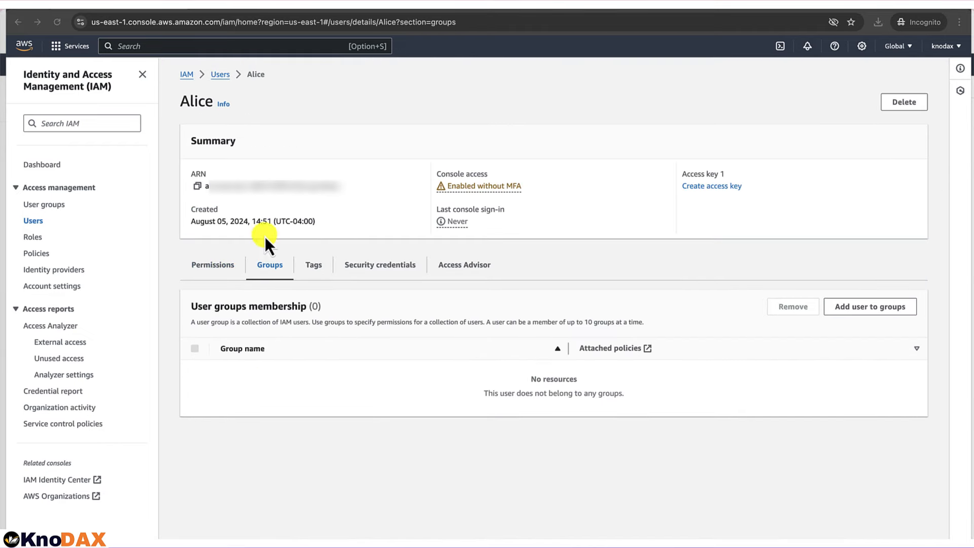
mouse_move(840, 305)
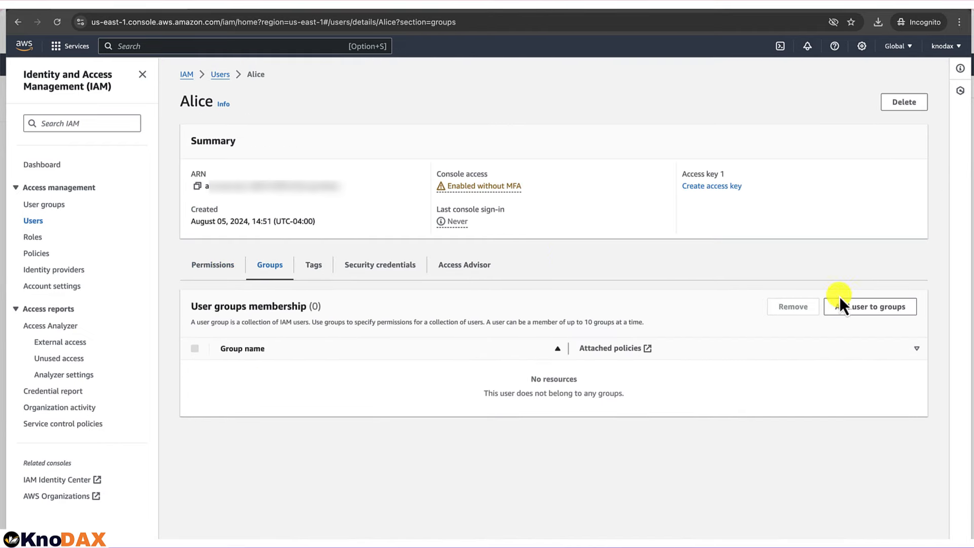
left_click(870, 307)
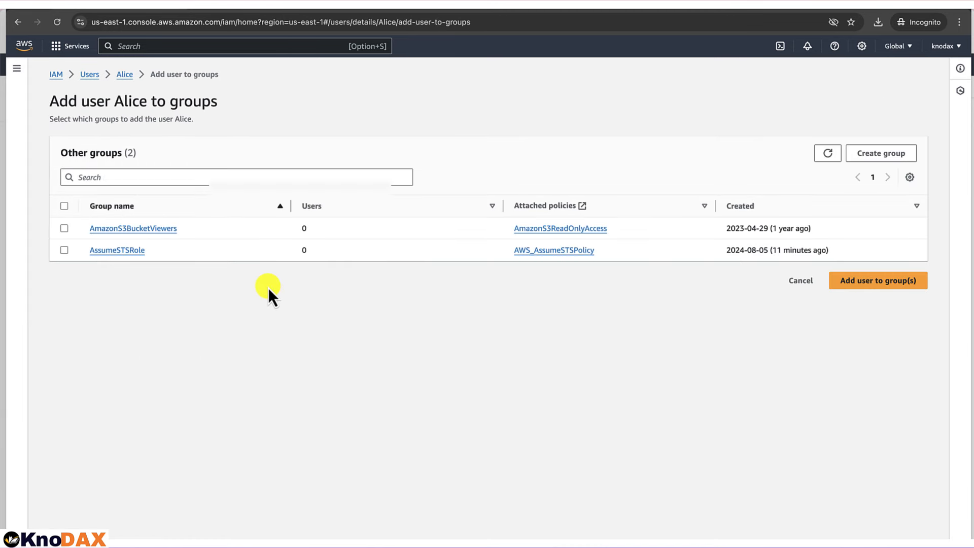
left_click(64, 250)
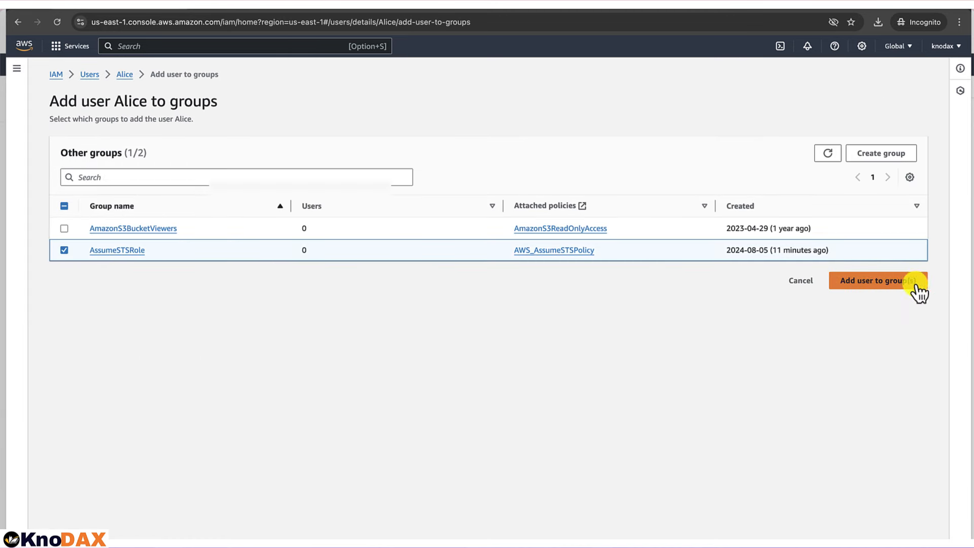
left_click(877, 280)
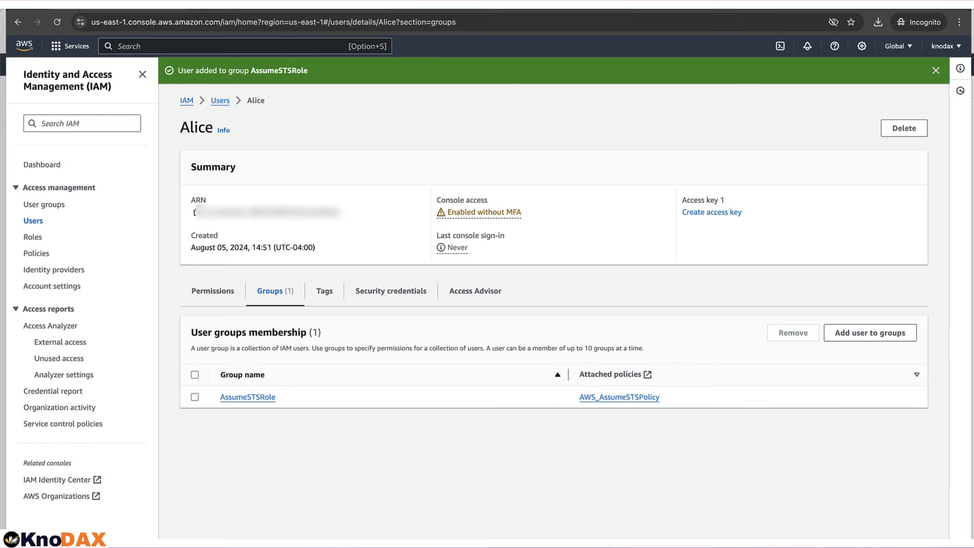
Step: Sign out of the administrator account and reload to the console landing page
left_click(940, 46)
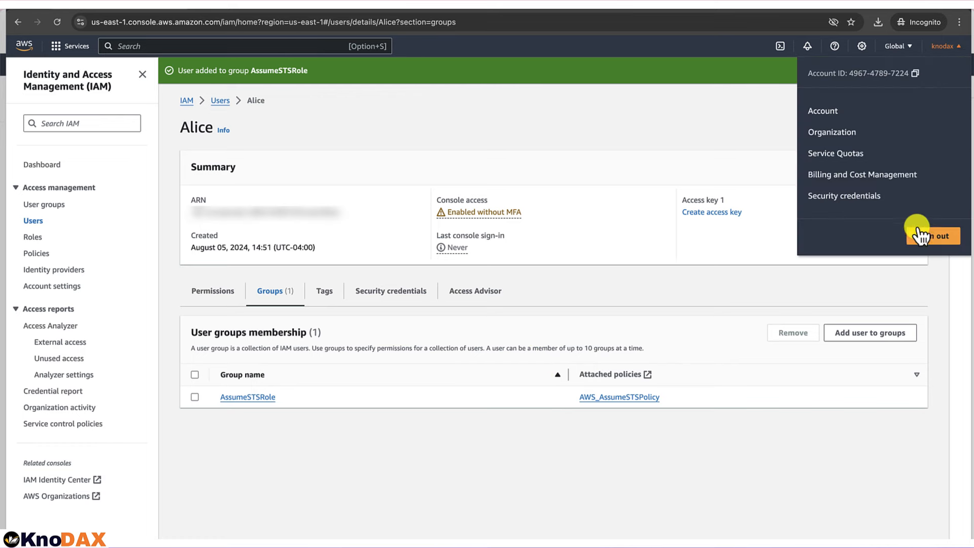
left_click(933, 236)
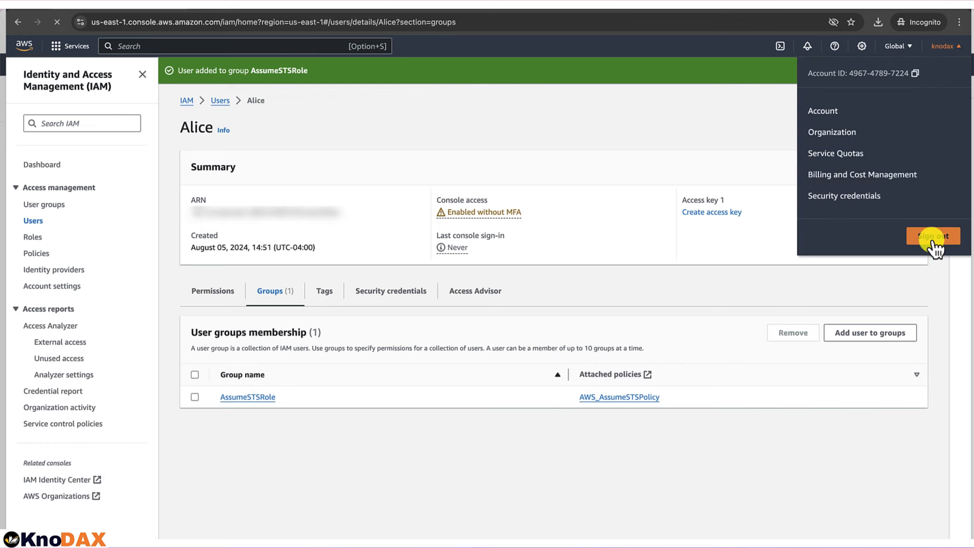
left_click(932, 235)
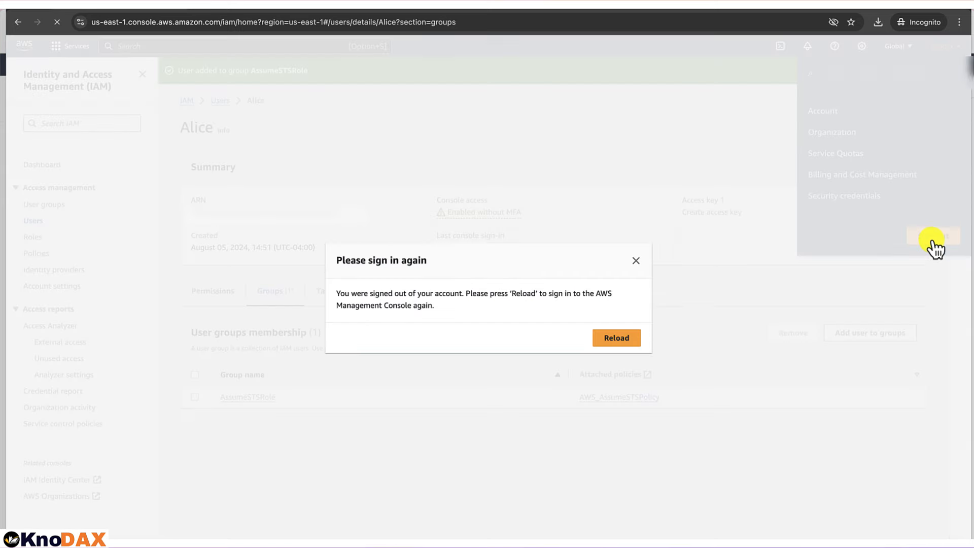
left_click(615, 338)
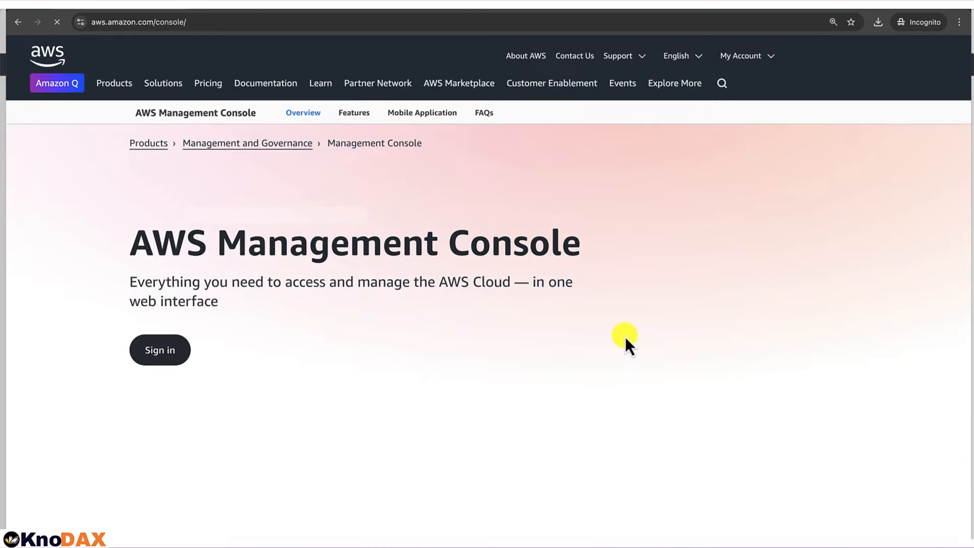
Step: Sign in as IAM user Alice and open the account menu on Console Home
left_click(159, 349)
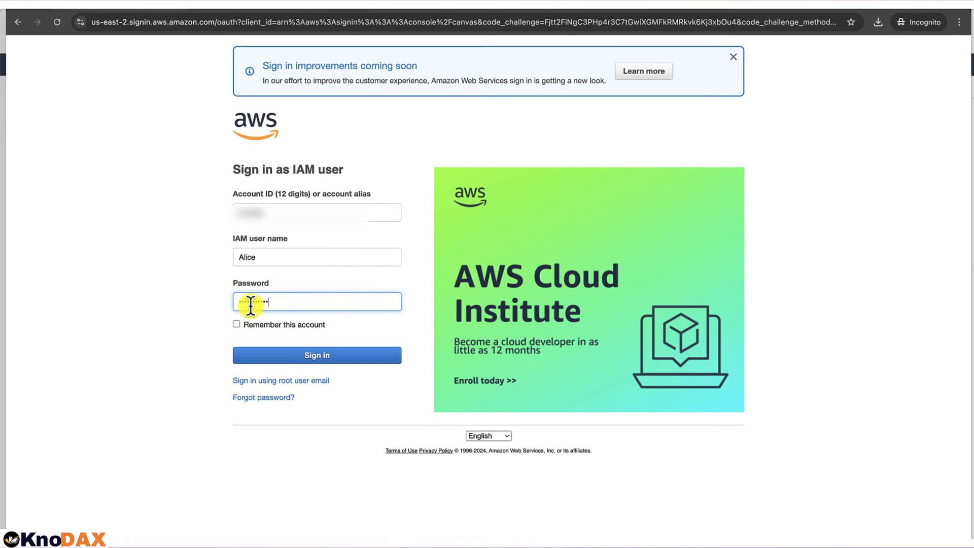
left_click(316, 355)
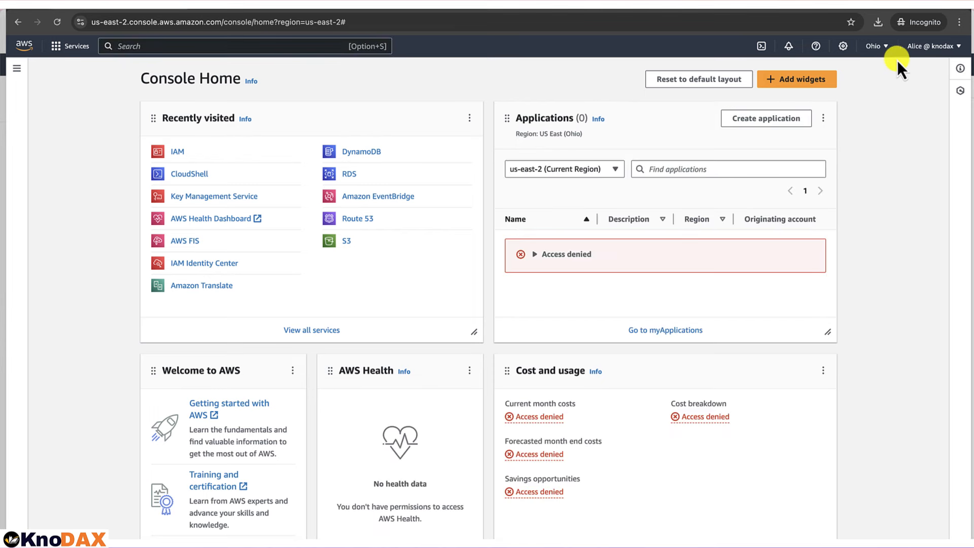
left_click(926, 37)
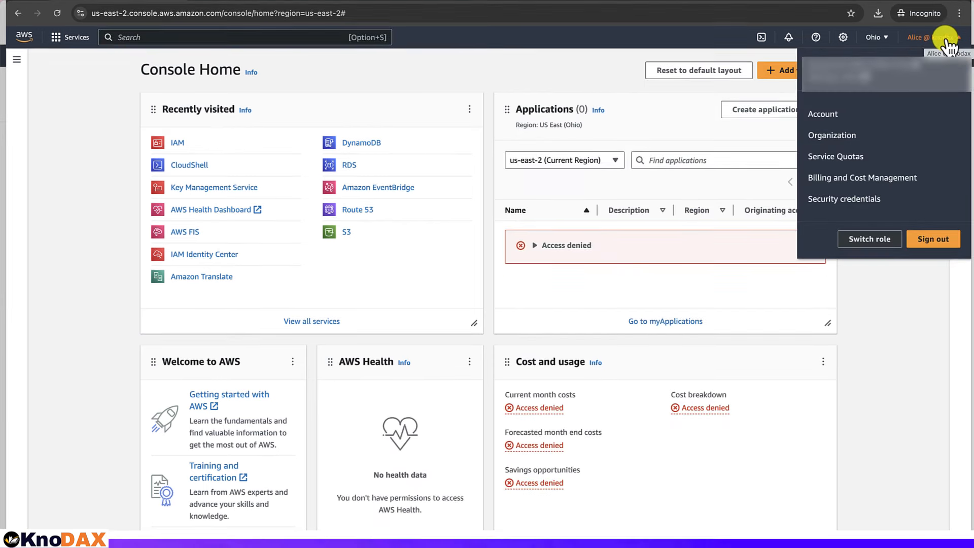
mouse_move(882, 226)
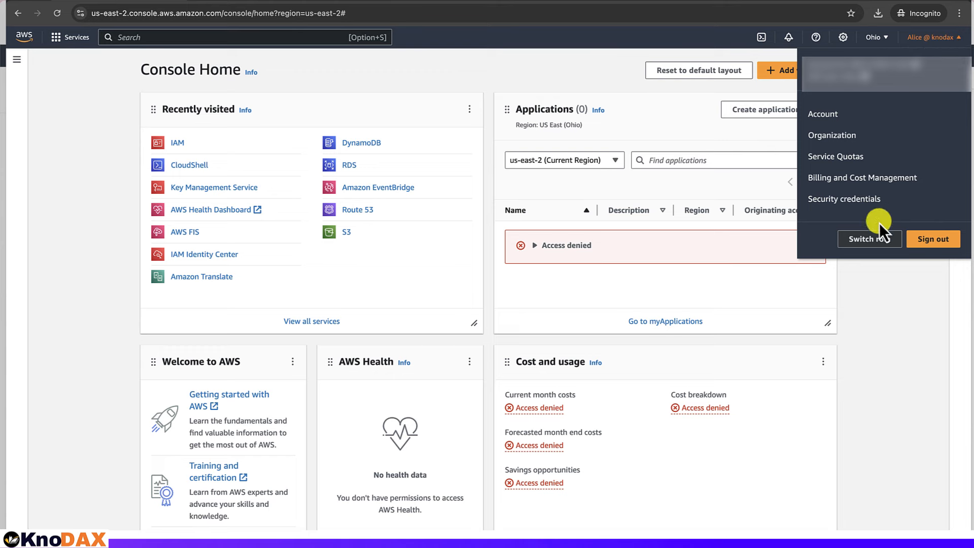
Step: Switch into the DevS3Role role in the target account via the Switch role form
left_click(866, 239)
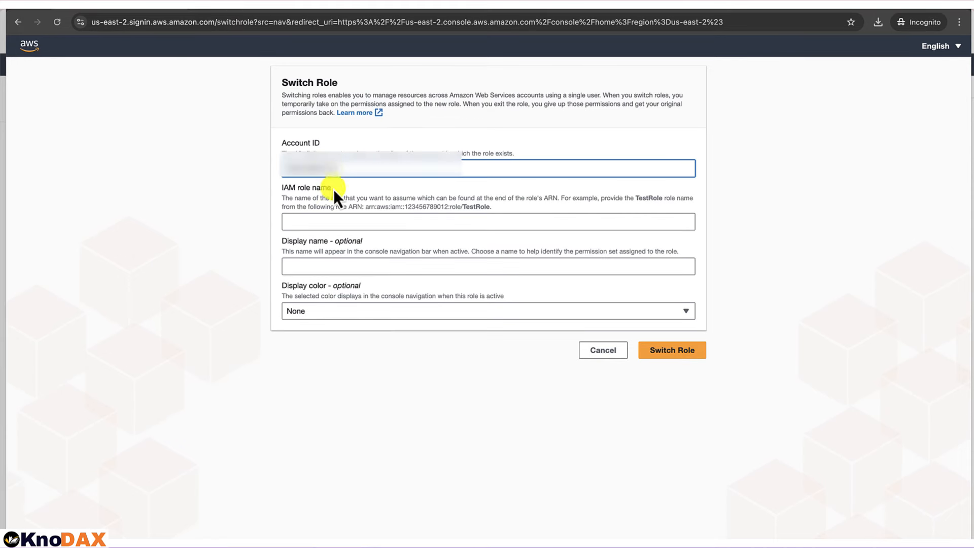
type("DevS3Role")
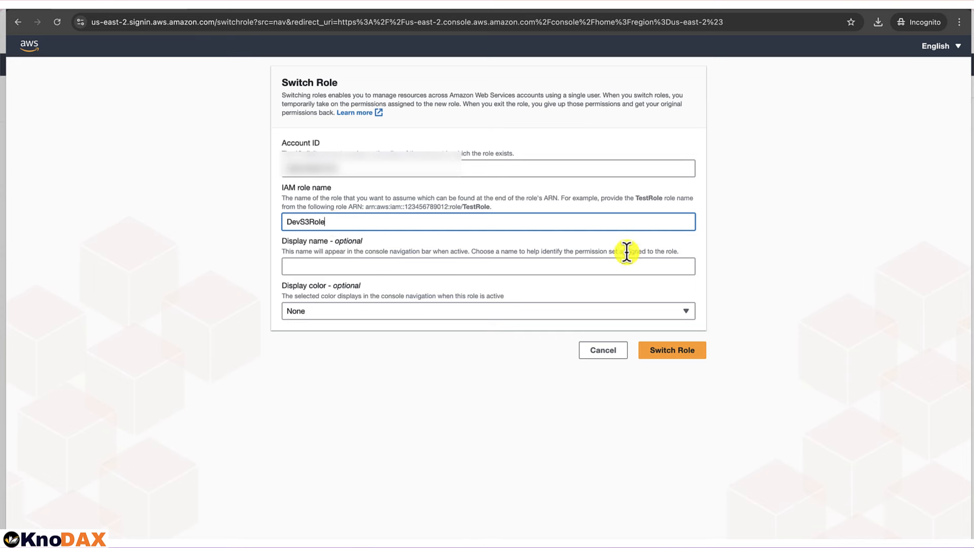
left_click(671, 349)
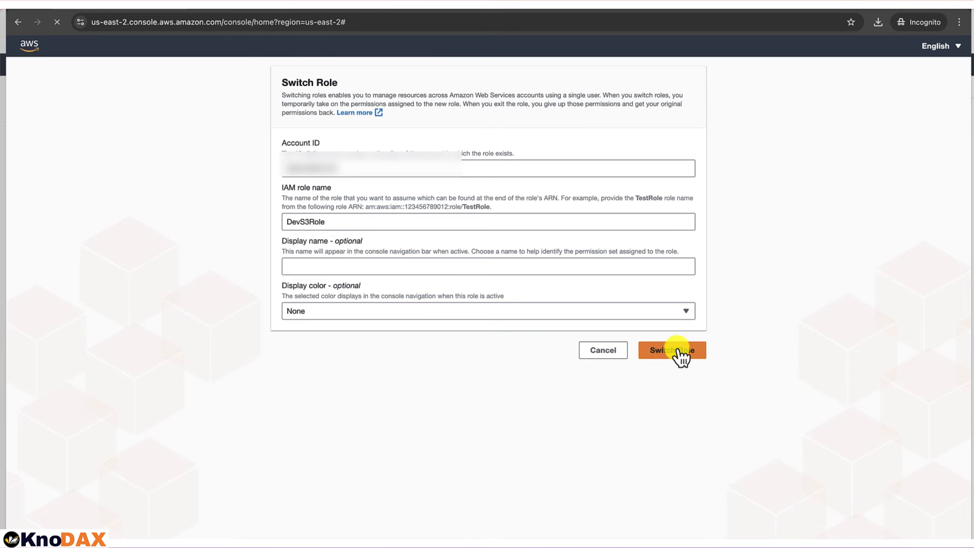
left_click(671, 350)
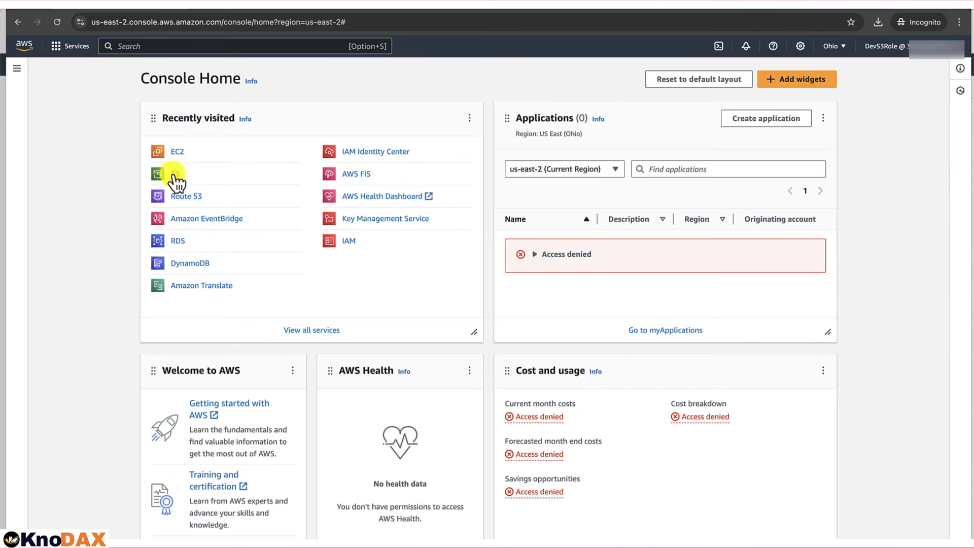
left_click(177, 174)
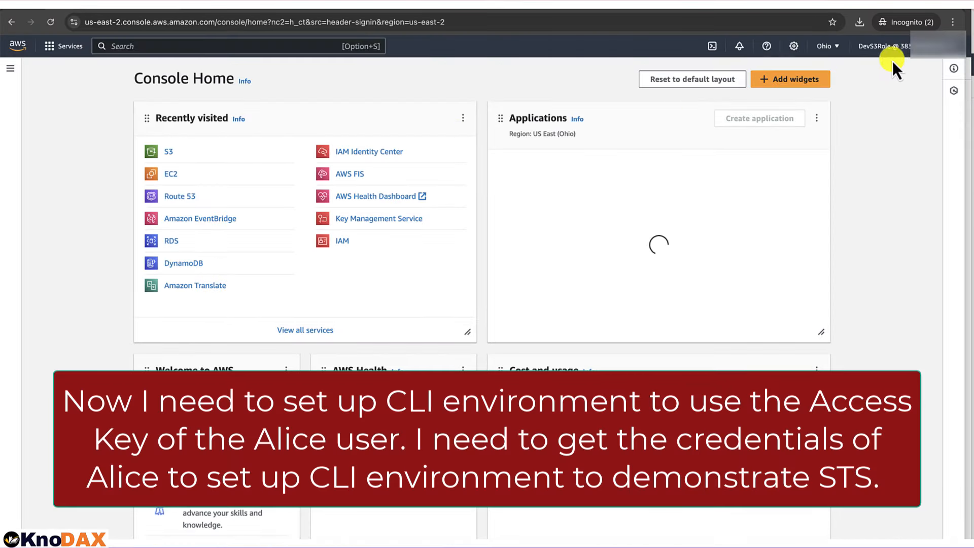
Step: Sign out of the DevS3Role session and sign back in with the password
left_click(881, 45)
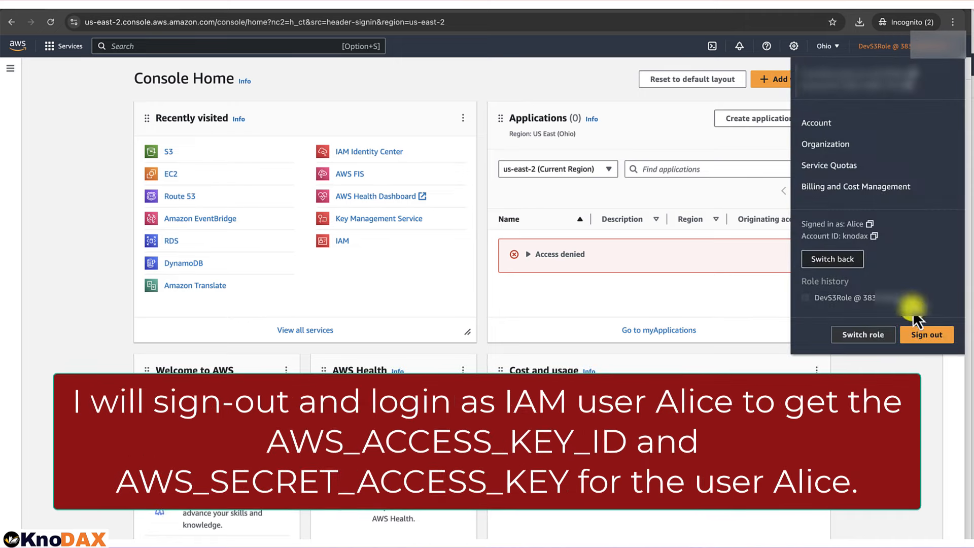
left_click(926, 335)
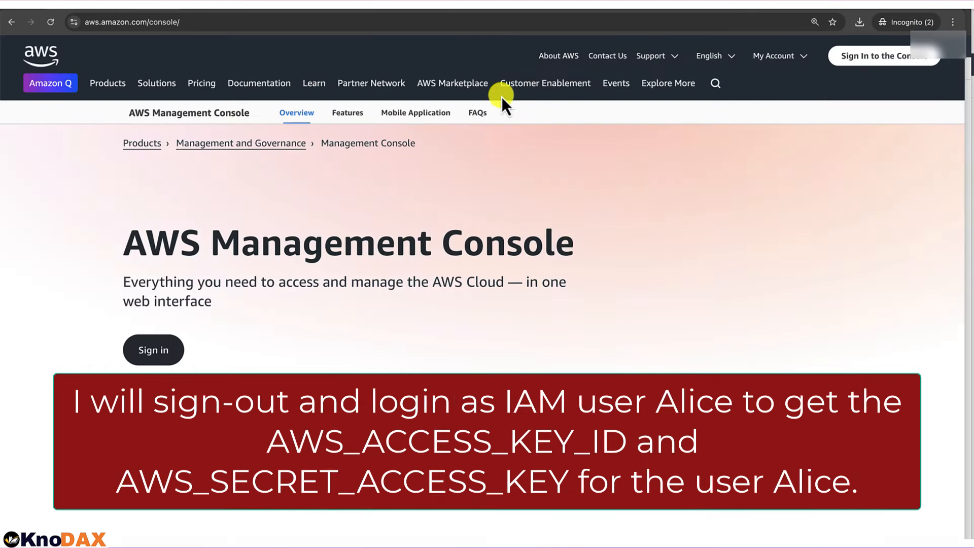
left_click(153, 349)
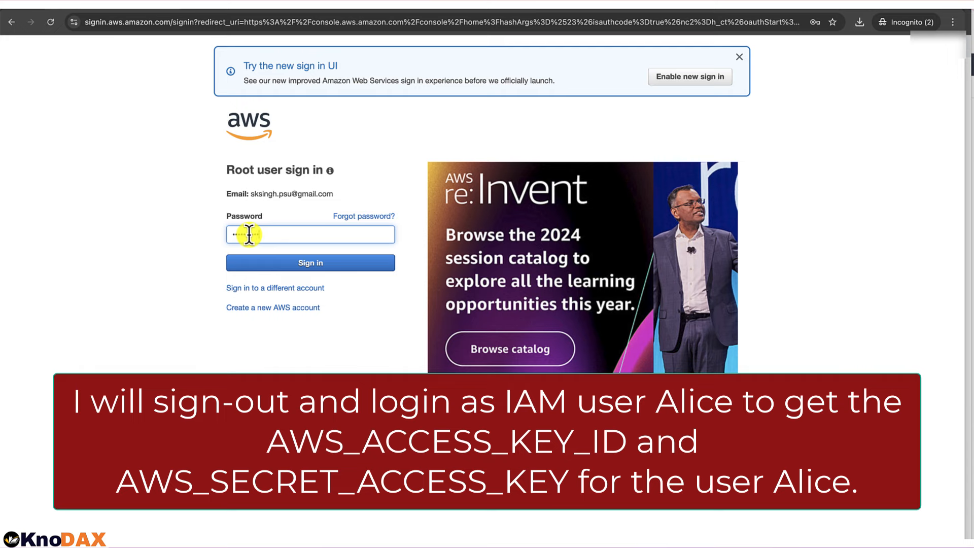
type("password")
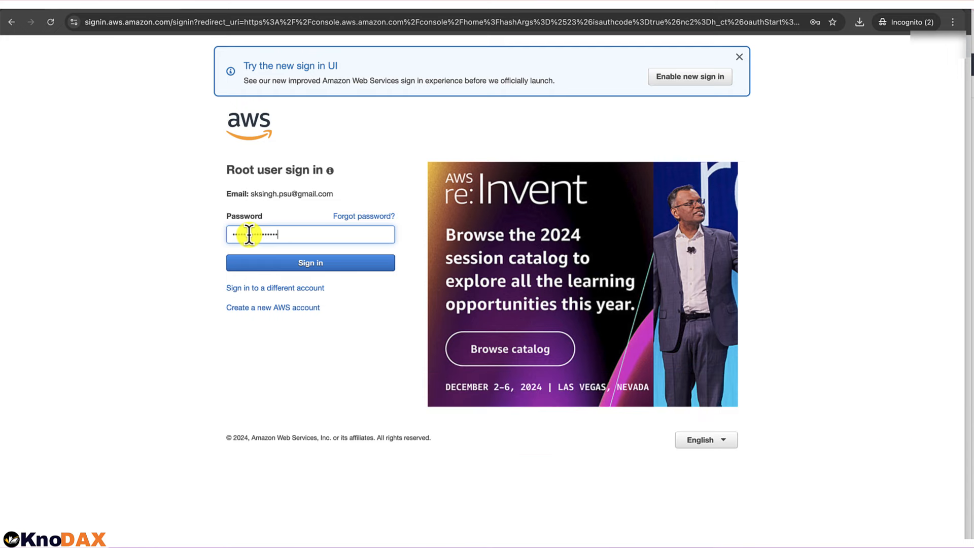
left_click(310, 262)
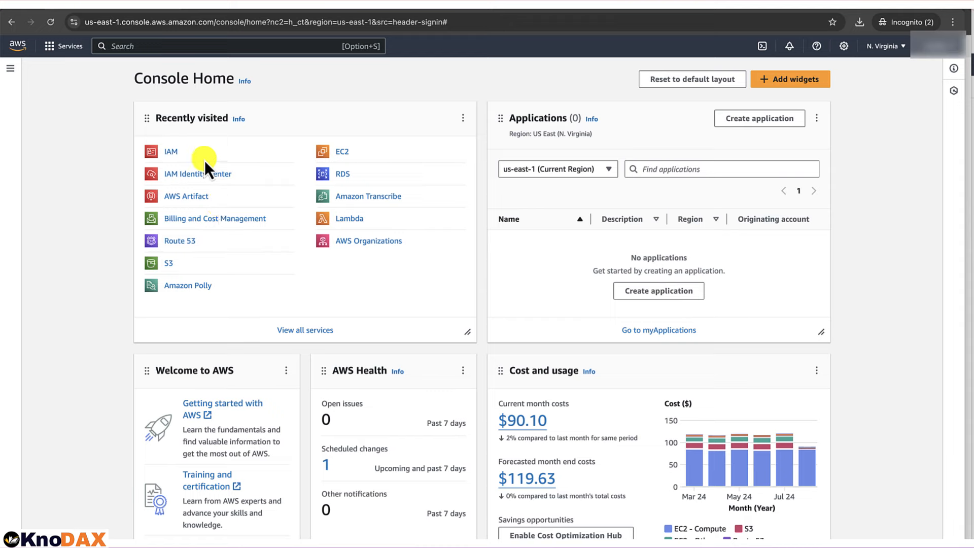
Step: Open Alice's Security credentials in IAM and scroll to the empty Access keys section
left_click(171, 151)
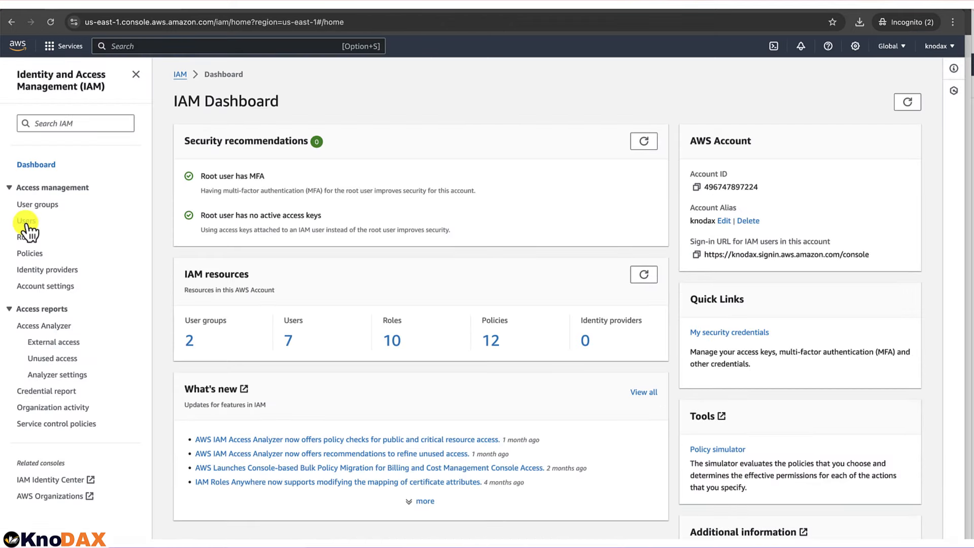
left_click(26, 221)
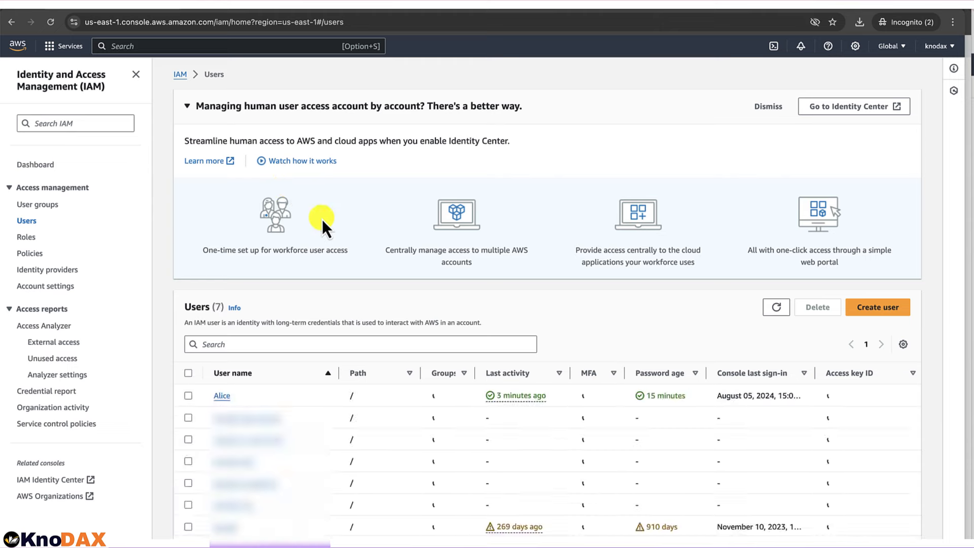
left_click(221, 396)
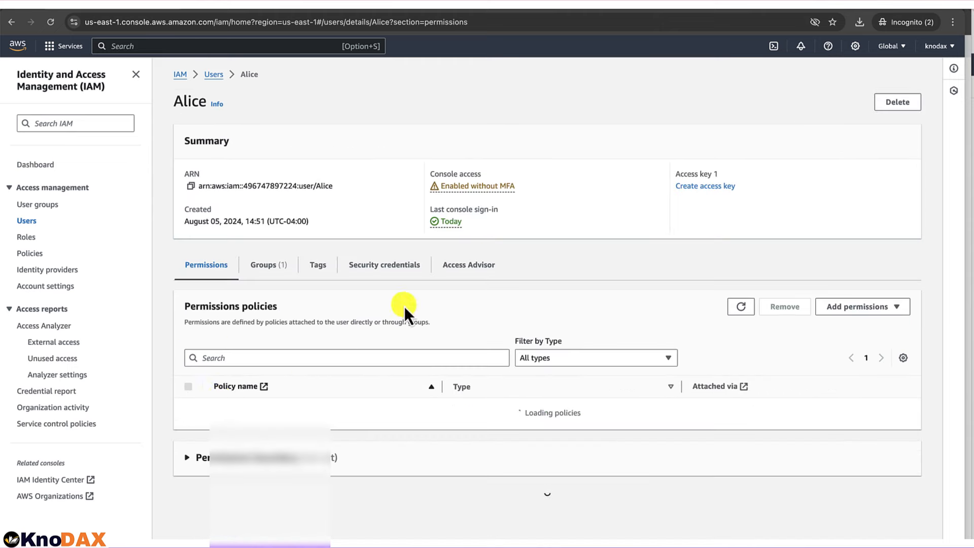
left_click(384, 265)
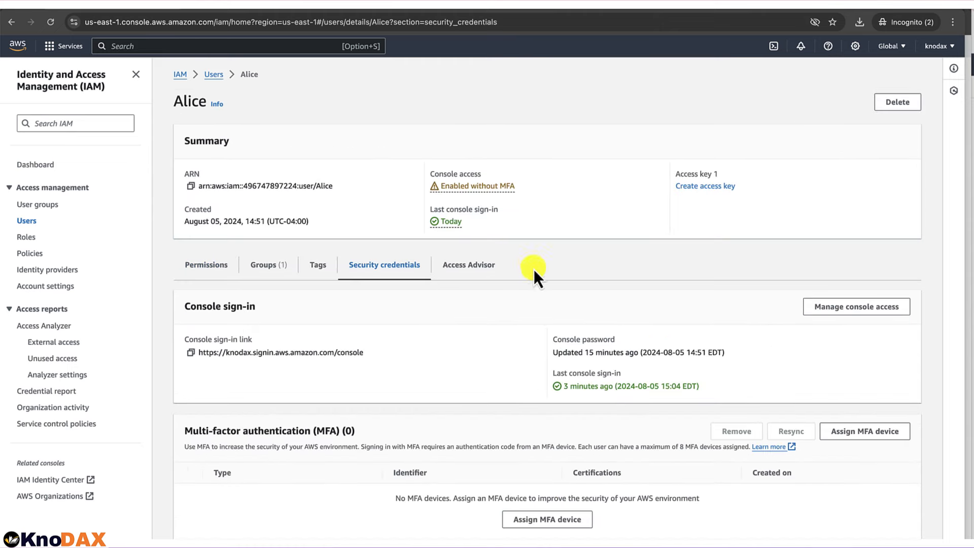
scroll("down", 3)
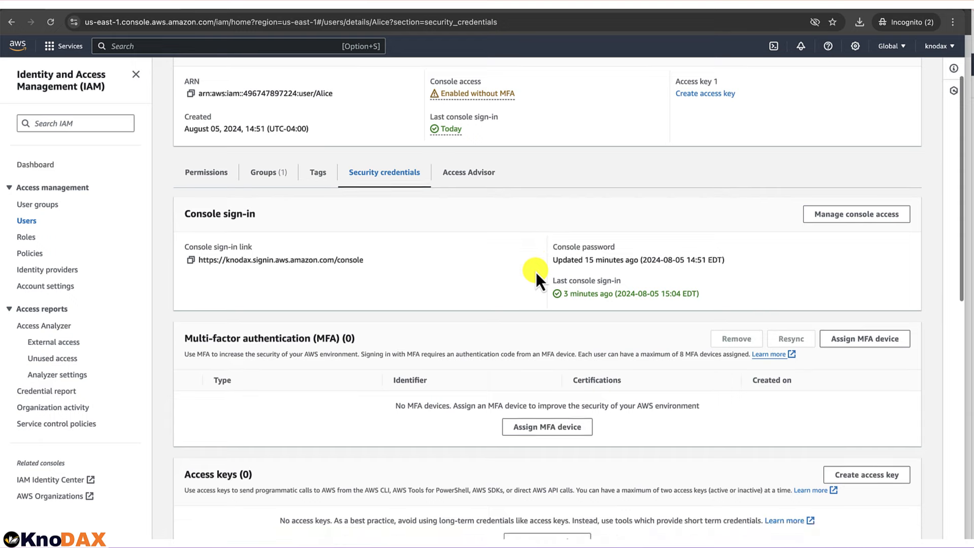
scroll("down", 3)
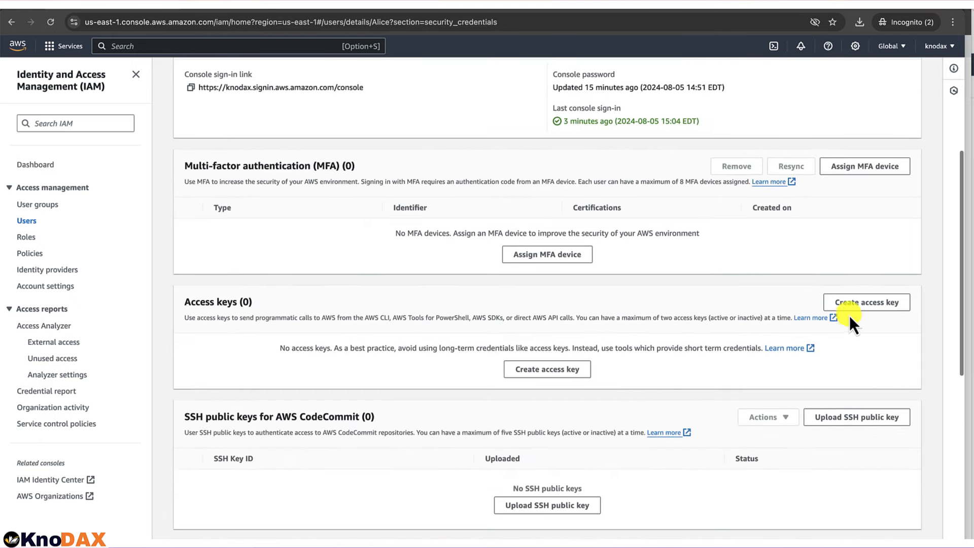
Step: Create a command-line (CLI) access key for Alice
left_click(865, 302)
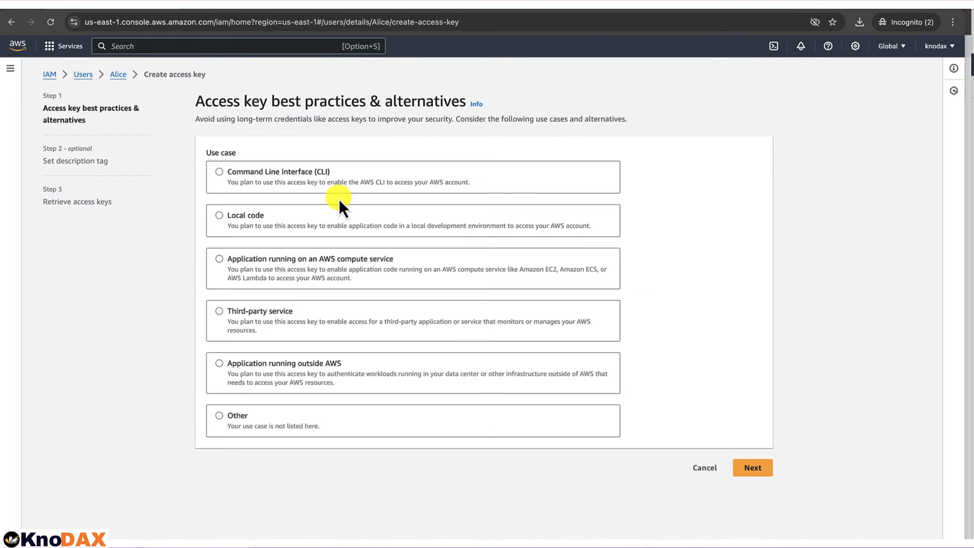
left_click(219, 171)
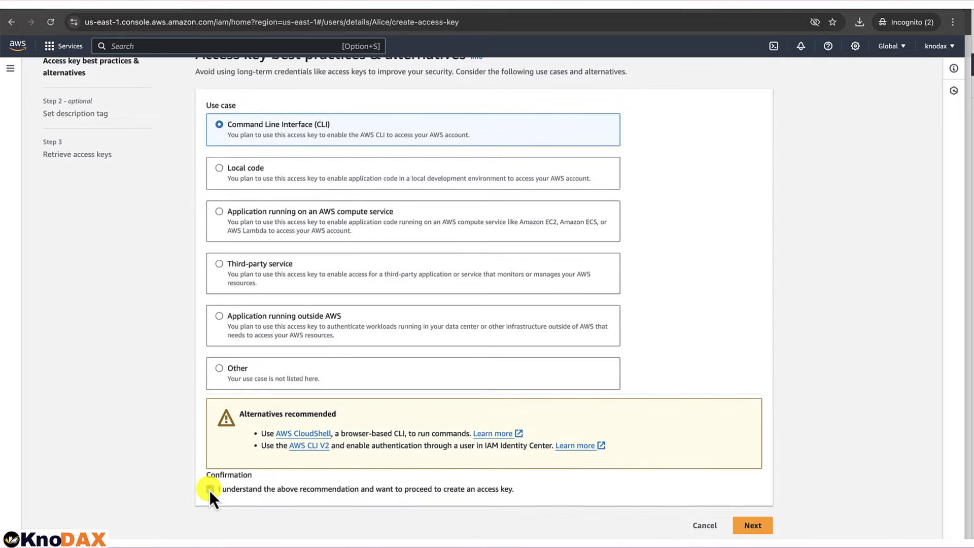
left_click(753, 525)
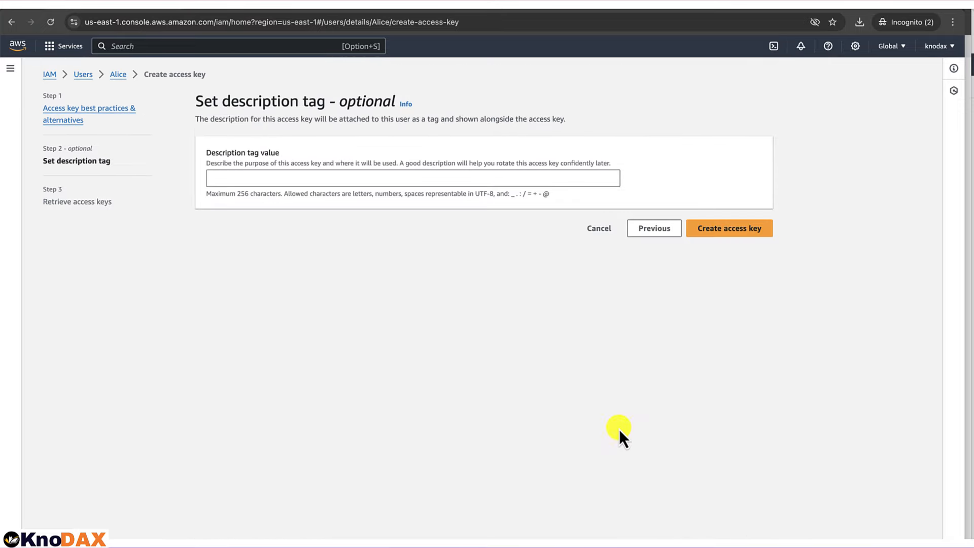
left_click(729, 228)
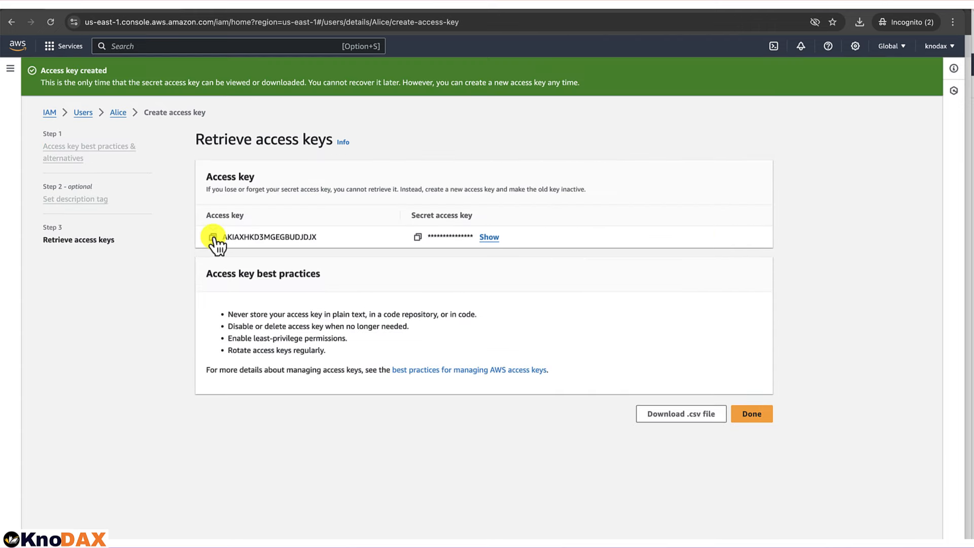
Step: Copy the new access key ID, then reveal and copy the secret access key
left_click(214, 237)
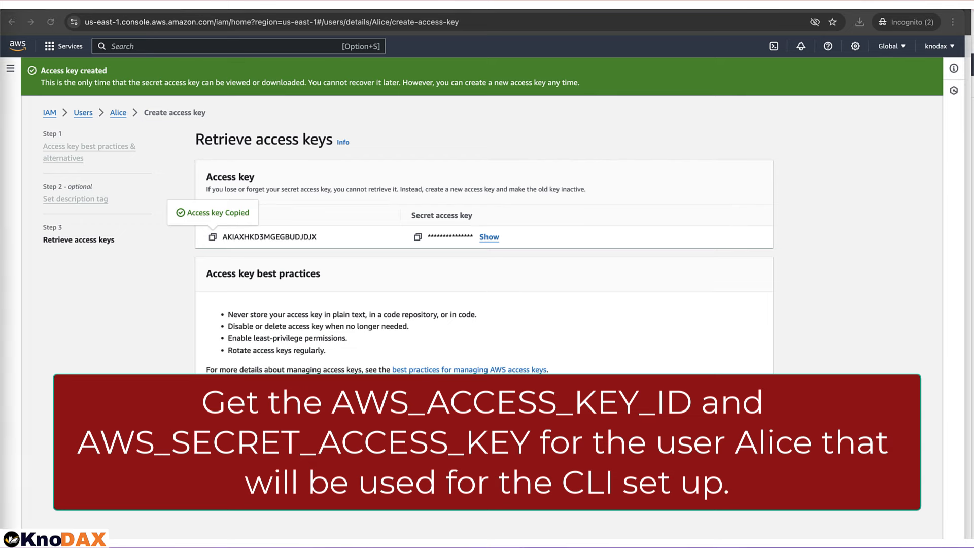
mouse_move(574, 264)
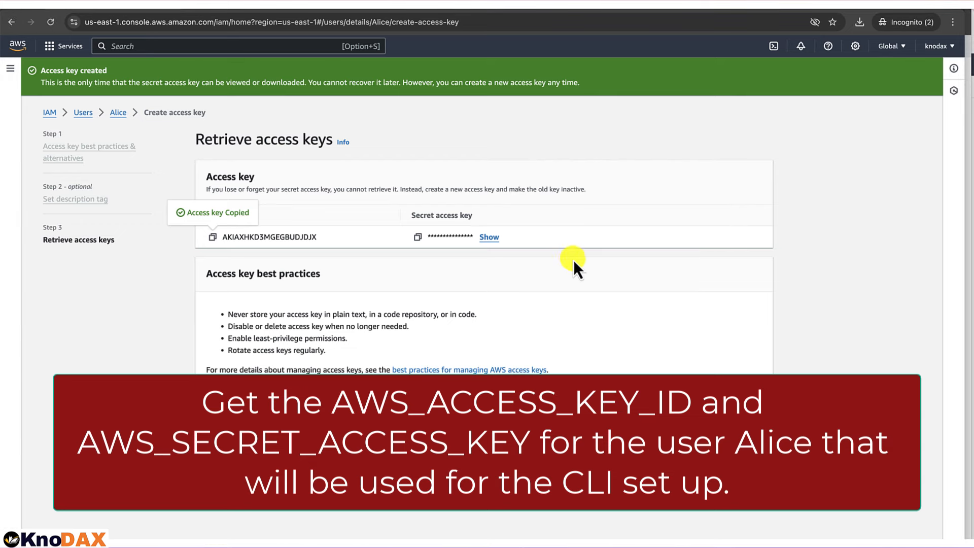
left_click(488, 237)
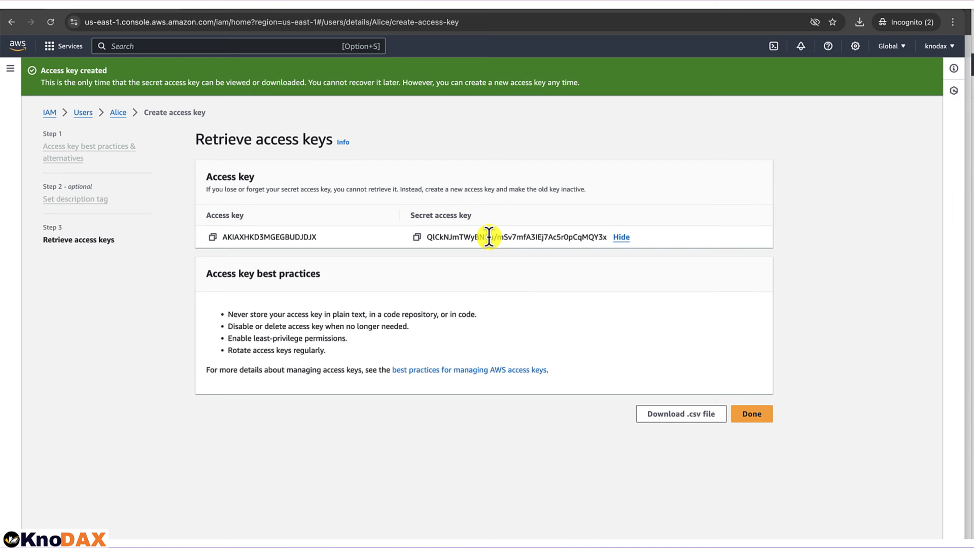
left_click(416, 237)
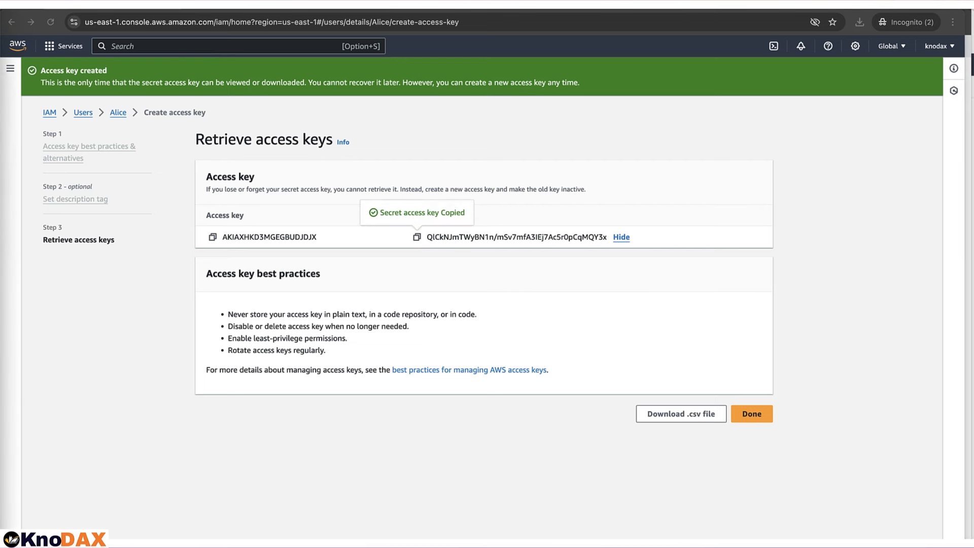
mouse_move(20, 345)
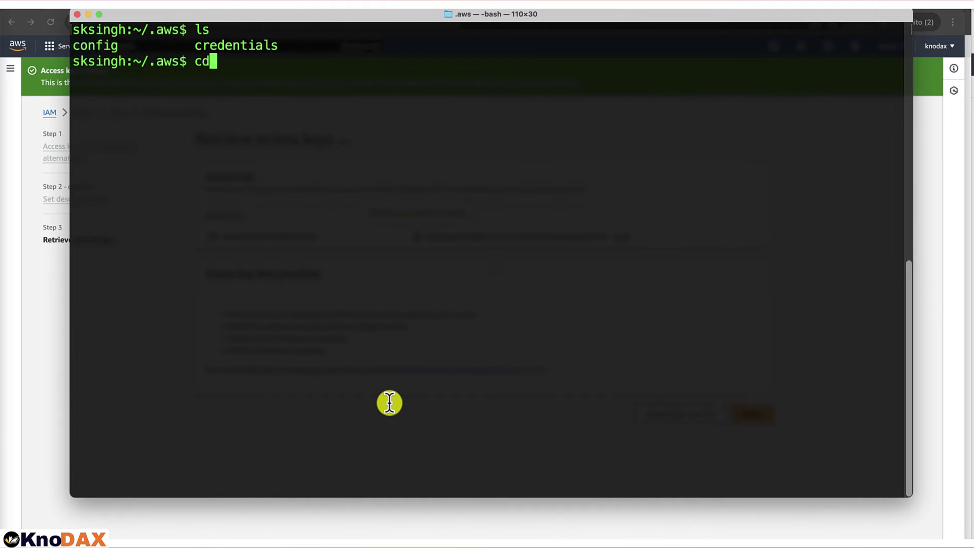
Step: Open the ~/.aws credentials file in vi and paste in the copied key
key("Return")
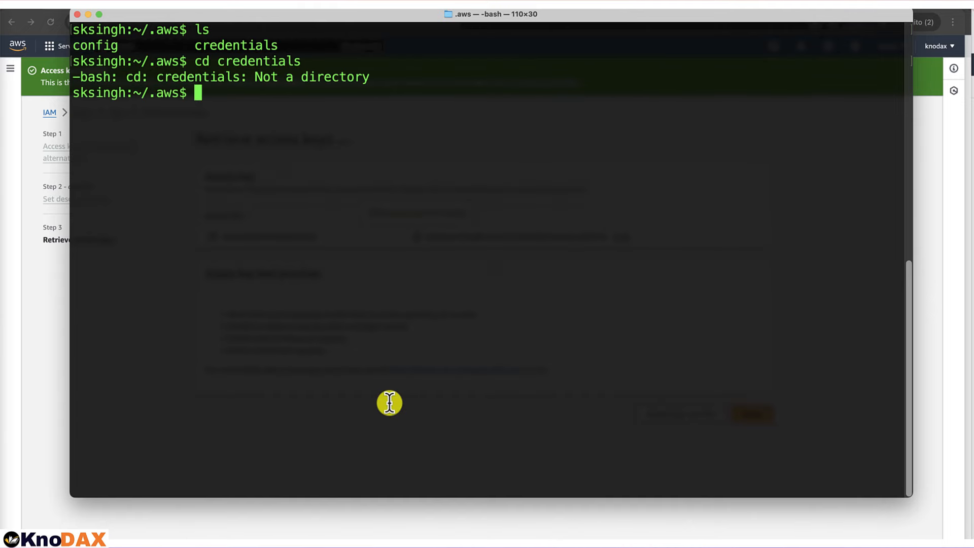
type("vi")
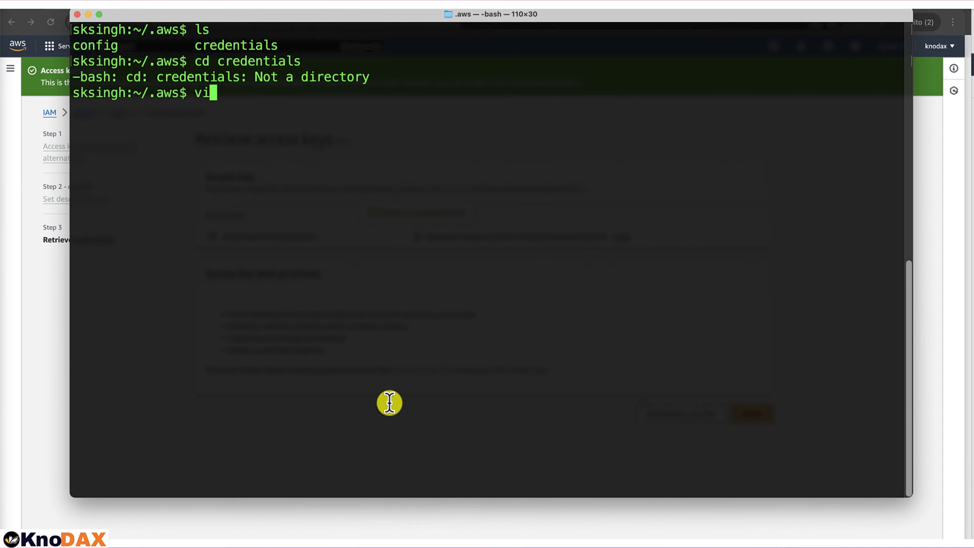
type("credentials")
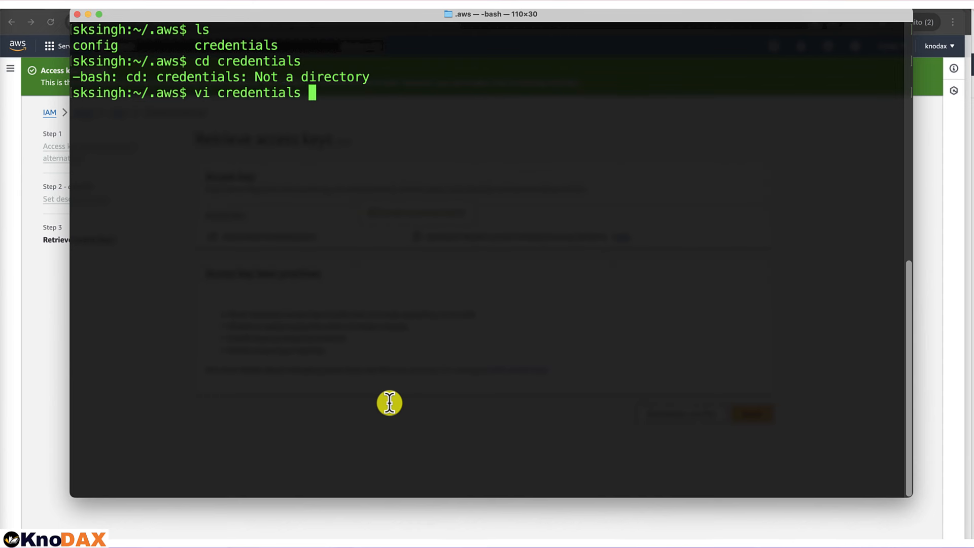
key("Return")
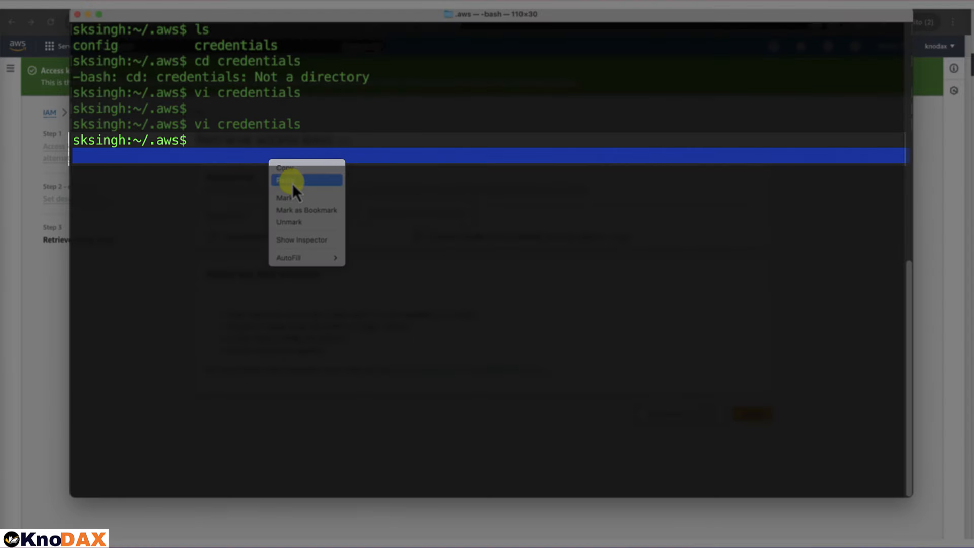
left_click(290, 180)
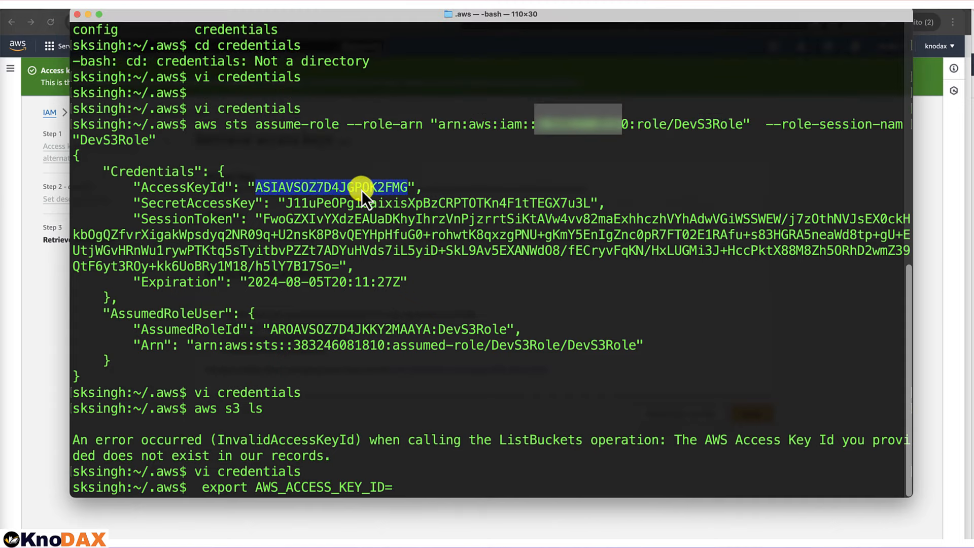
Step: Export the pasted temporary access key ID and begin typing the next aws command
right_click(323, 460)
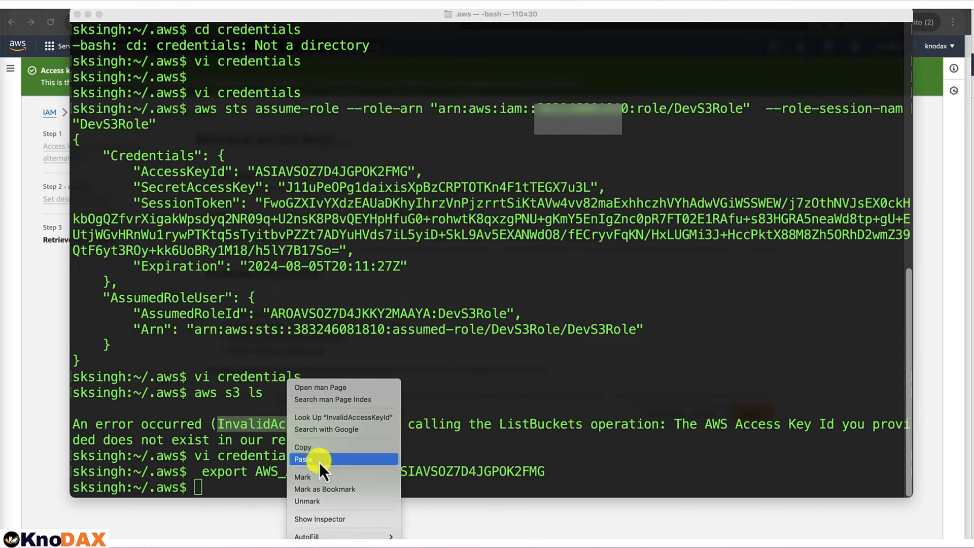
left_click(301, 459)
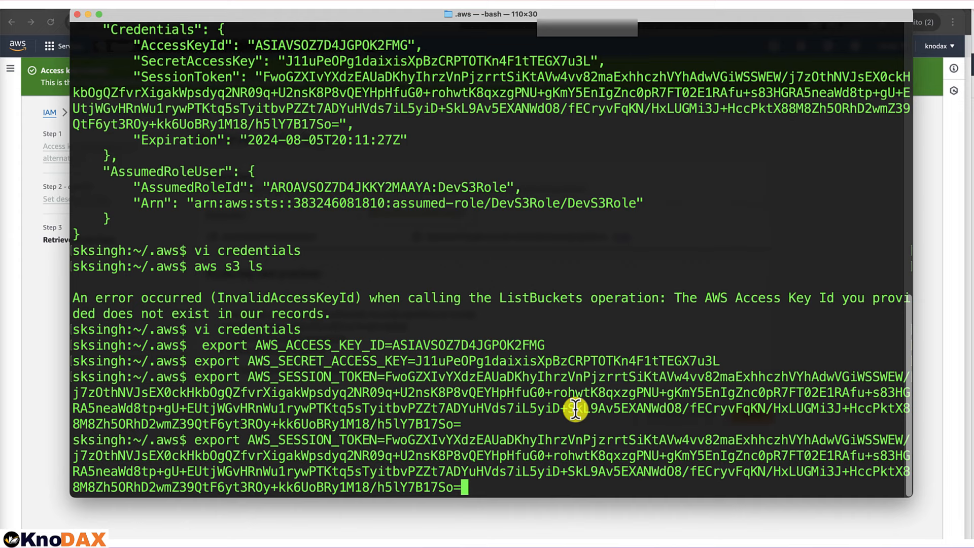
key("Return")
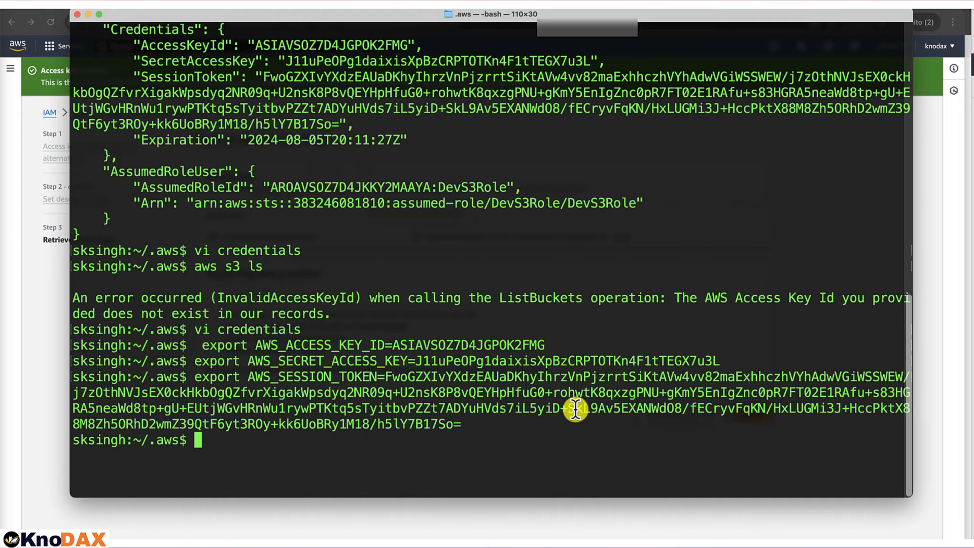
type("aws s")
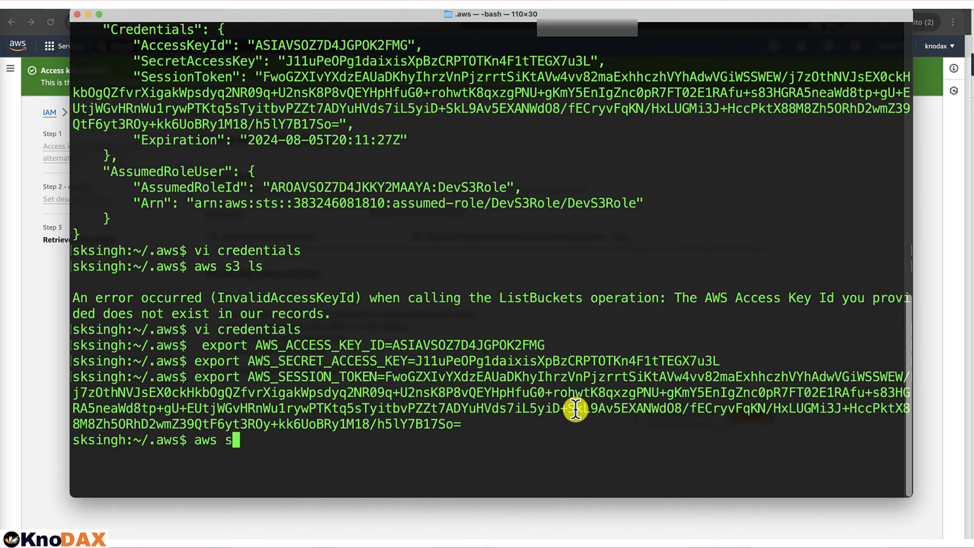